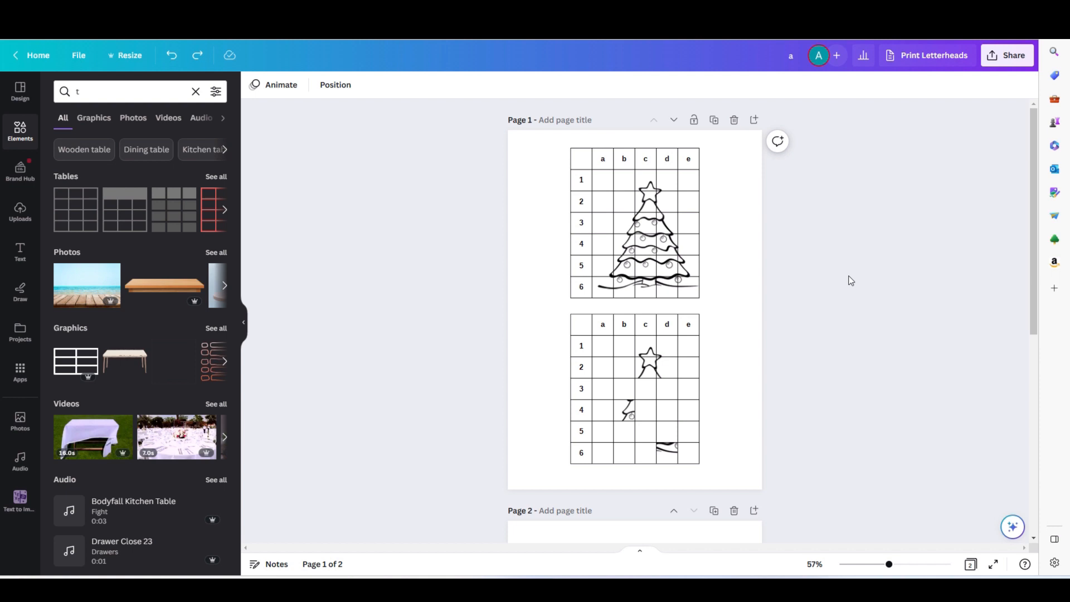
- Create a blank untitled A4 design and focus the Elements search box
{"action": "left_click", "coordinate": [671, 251]}
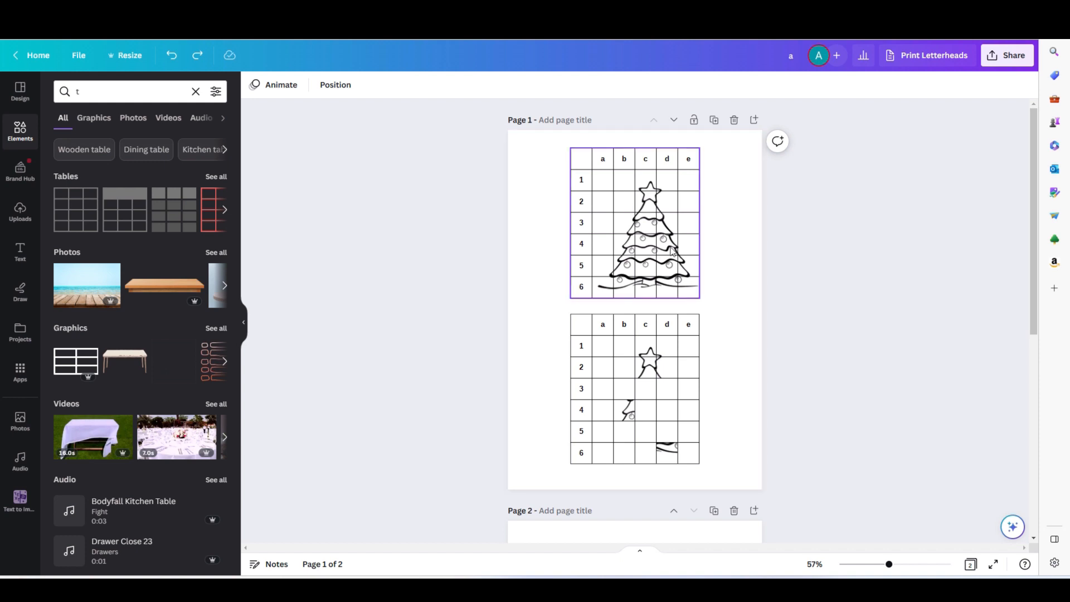
{"action": "left_click", "coordinate": [725, 286]}
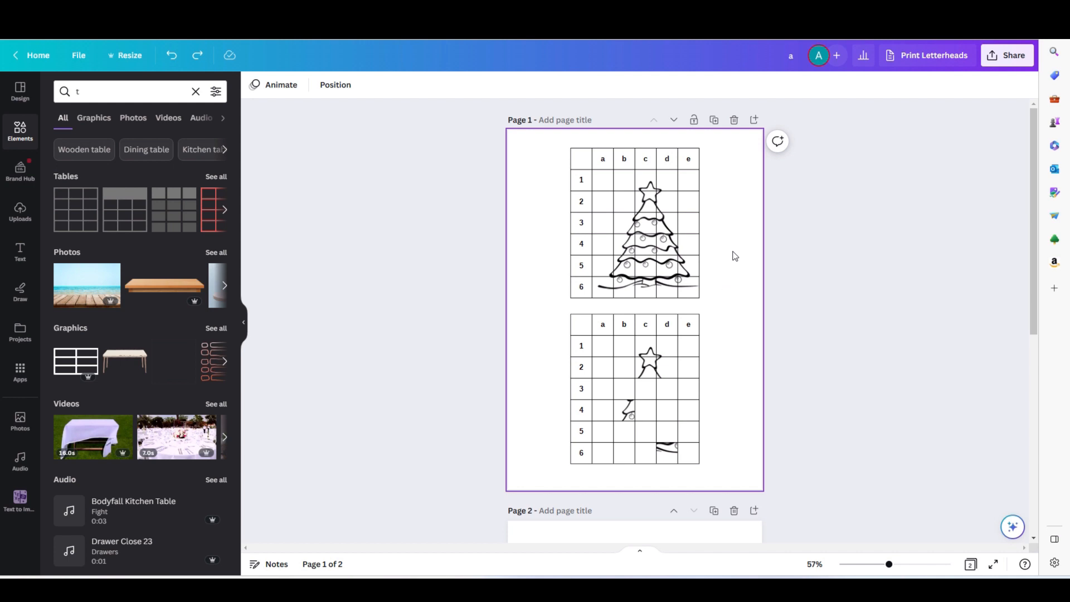
{"action": "mouse_move", "coordinate": [737, 182]}
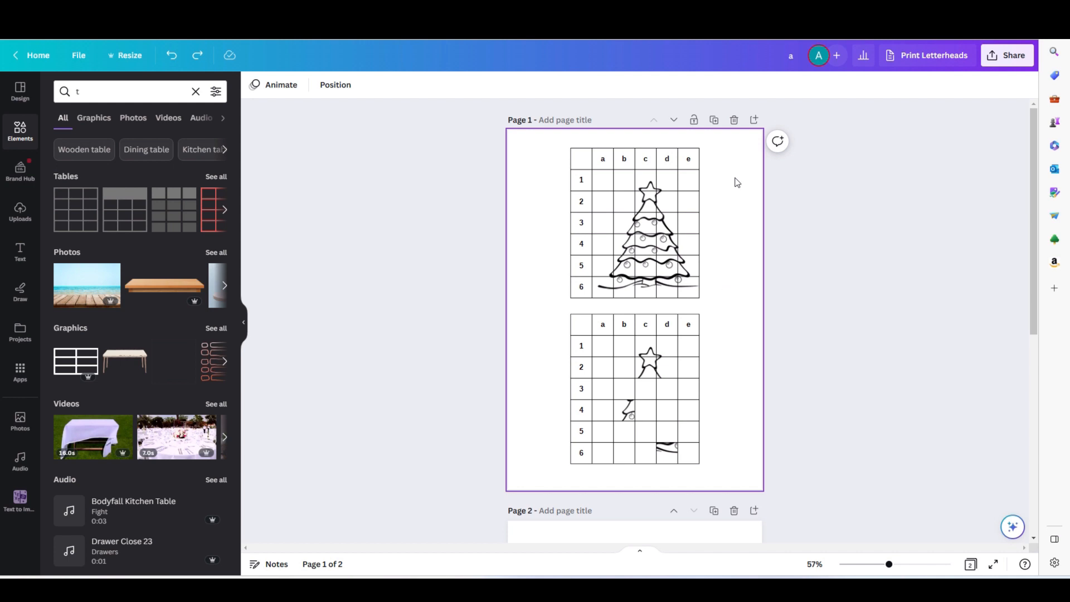
{"action": "mouse_move", "coordinate": [738, 167]}
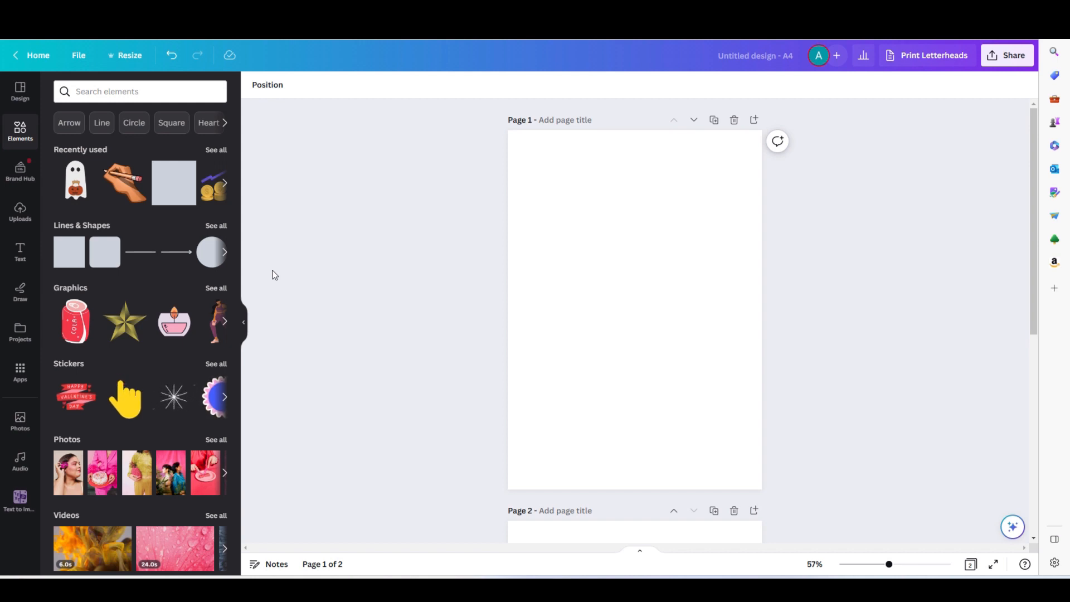
{"action": "mouse_move", "coordinate": [303, 347]}
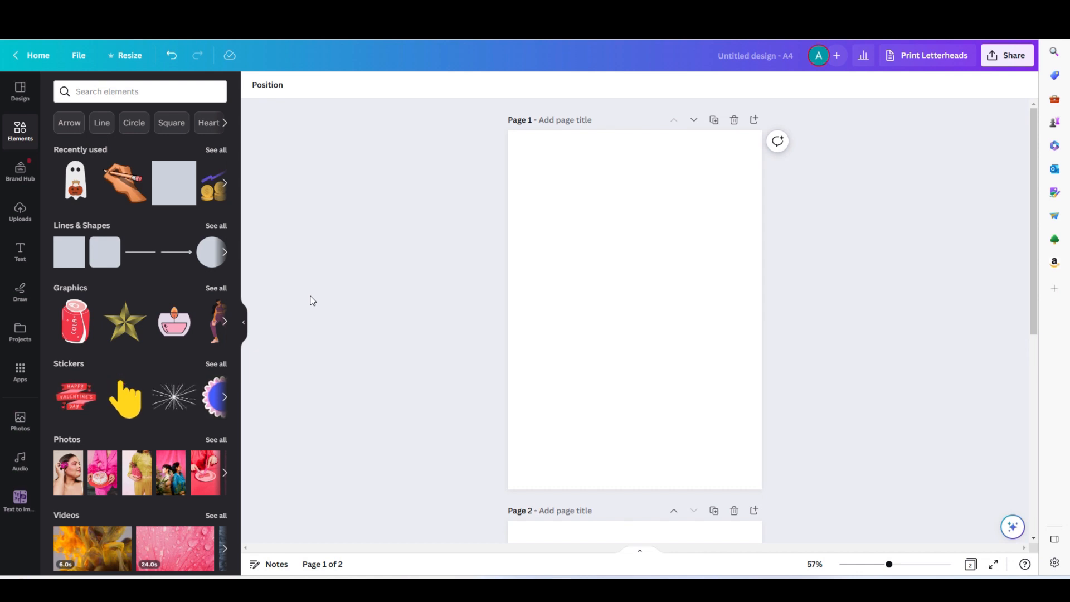
{"action": "mouse_move", "coordinate": [239, 297]}
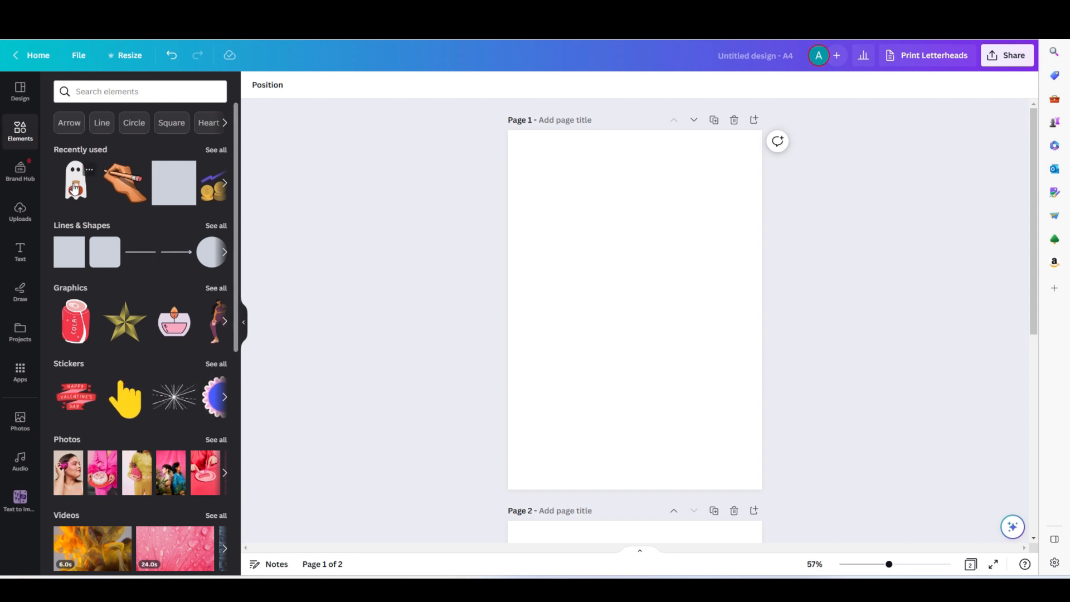
{"action": "left_click", "coordinate": [75, 181]}
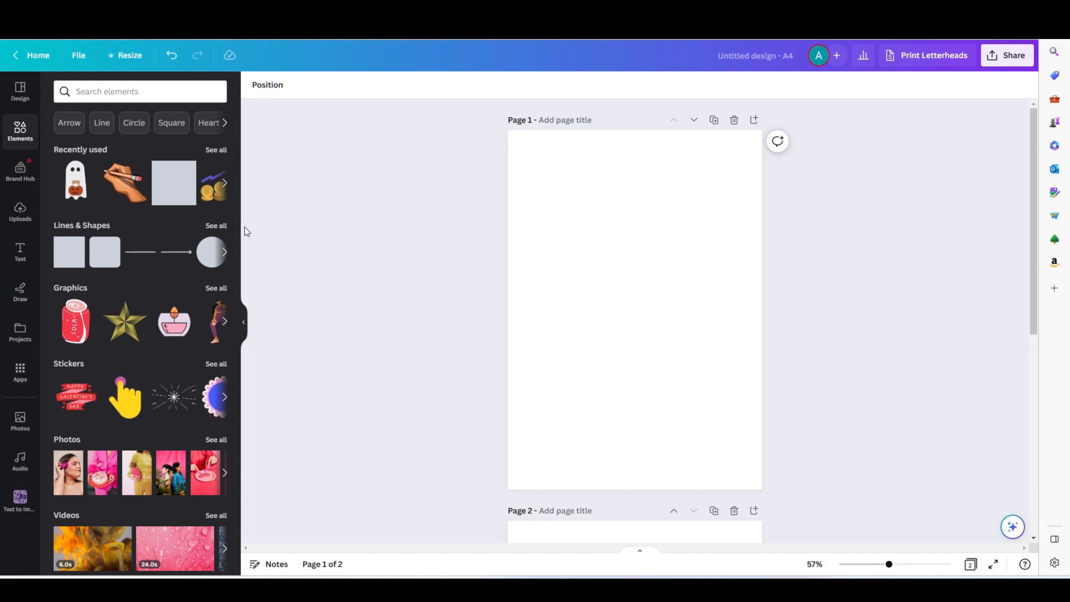
{"action": "mouse_move", "coordinate": [272, 223]}
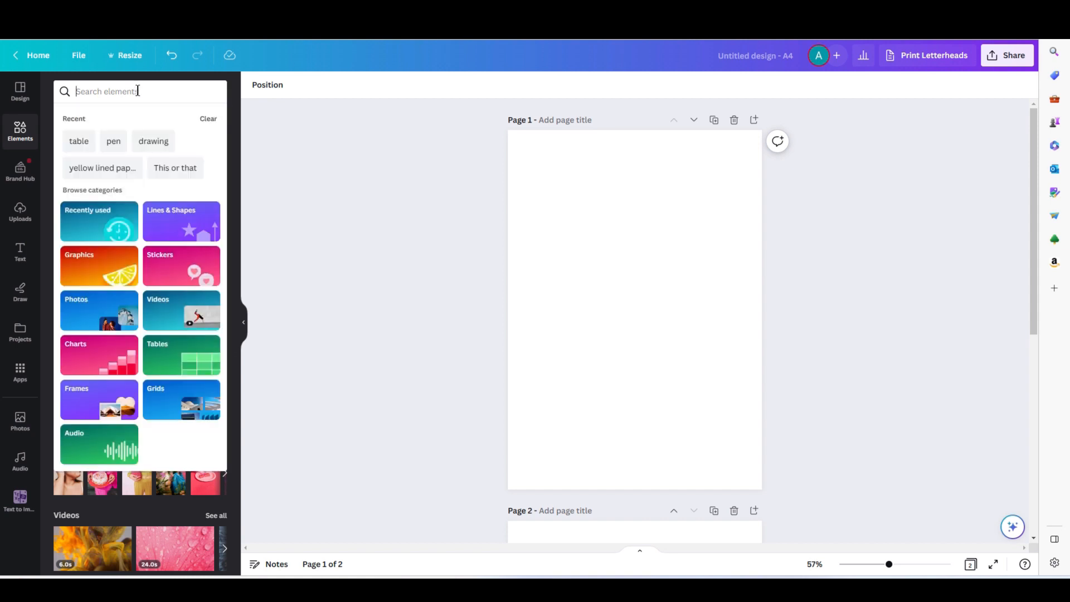
{"action": "mouse_move", "coordinate": [478, 260]}
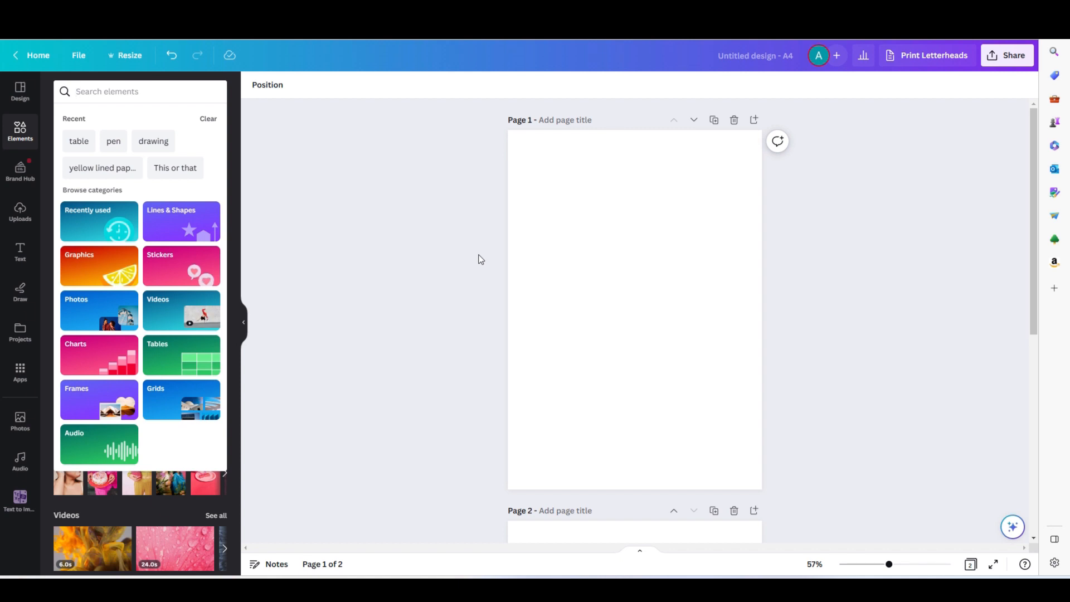
- Search 'christmas tree' and add the outline tree graphic near the page top
{"action": "type", "text": "christmas tree"}
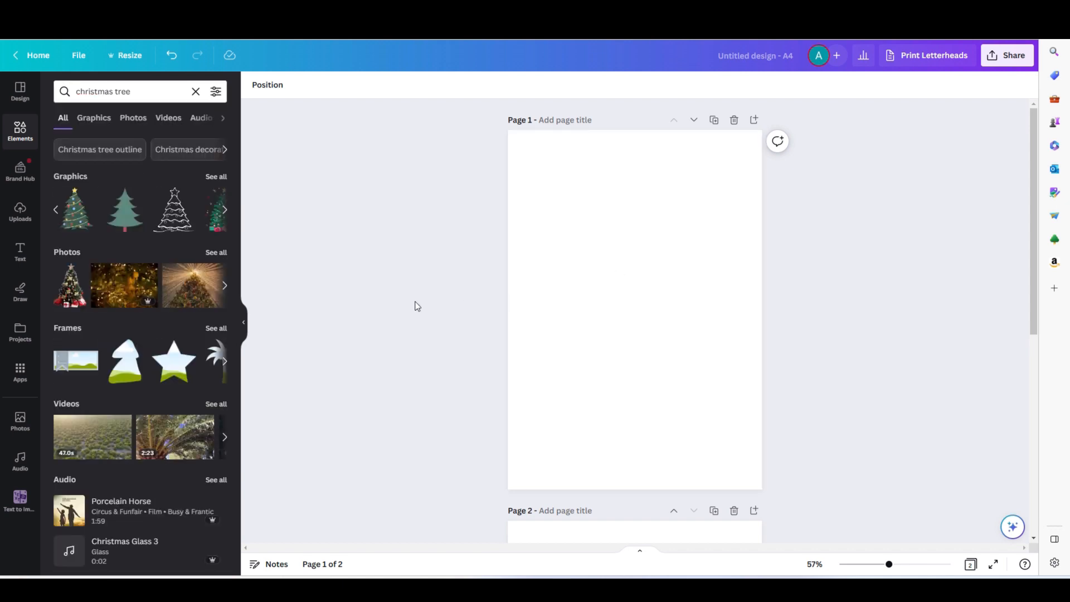
{"action": "left_click", "coordinate": [173, 210]}
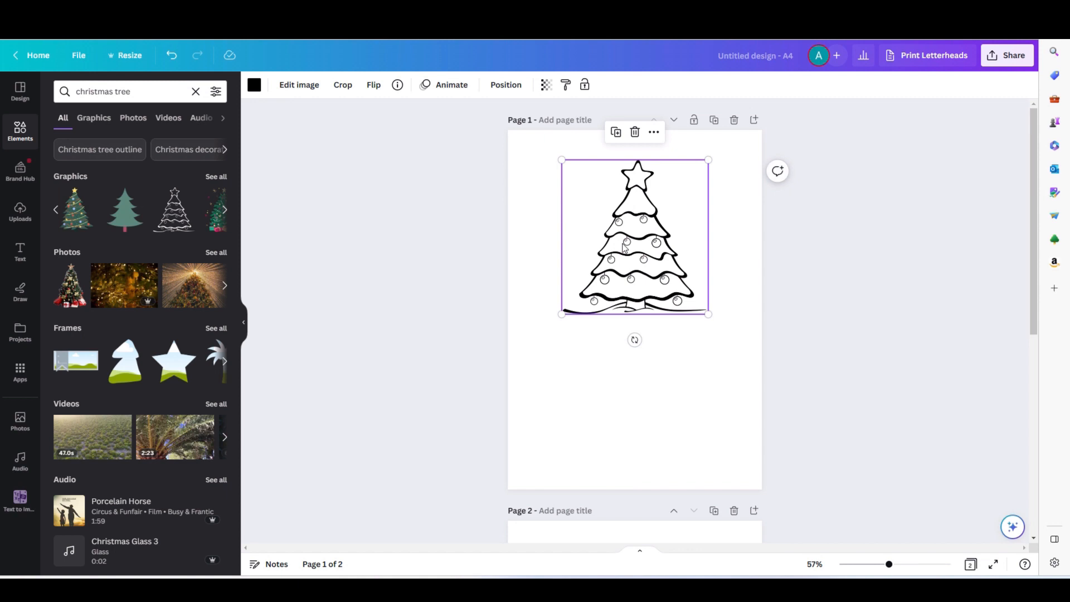
{"action": "left_click", "coordinate": [634, 410]}
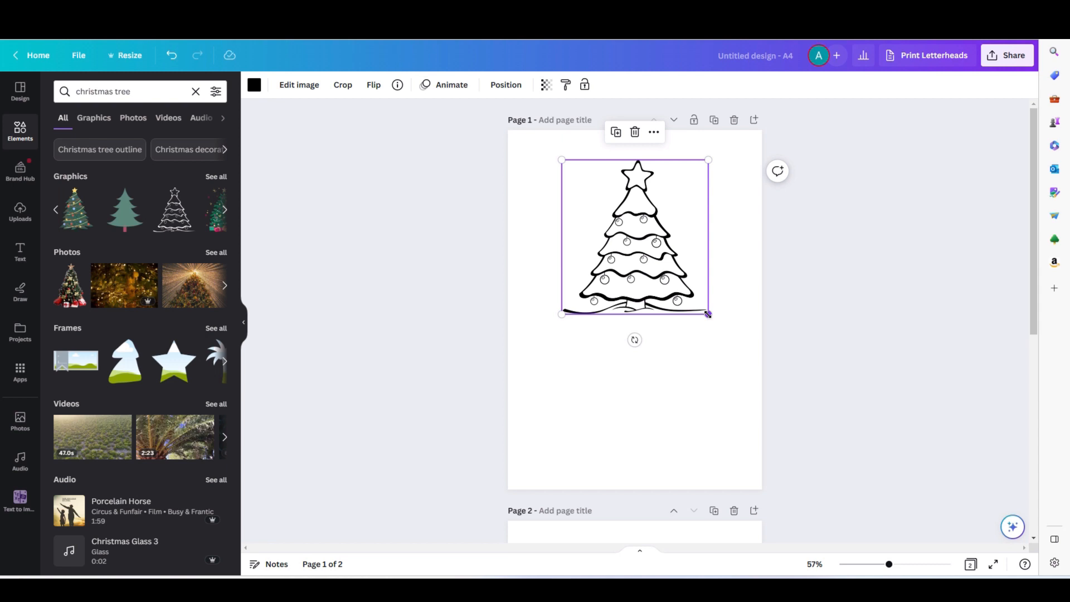
{"action": "mouse_move", "coordinate": [653, 220]}
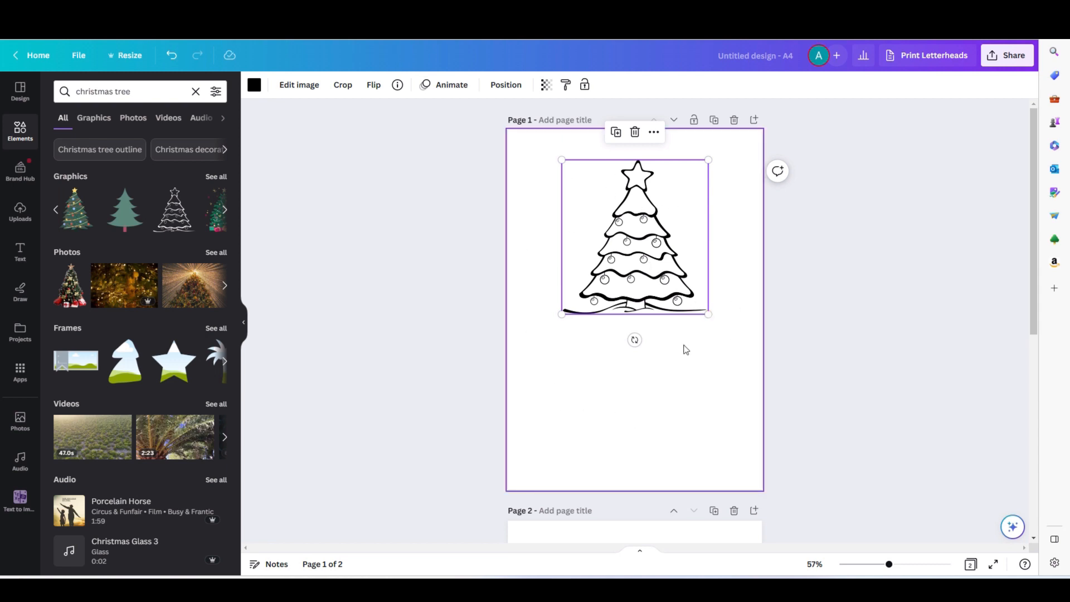
{"action": "mouse_move", "coordinate": [615, 469]}
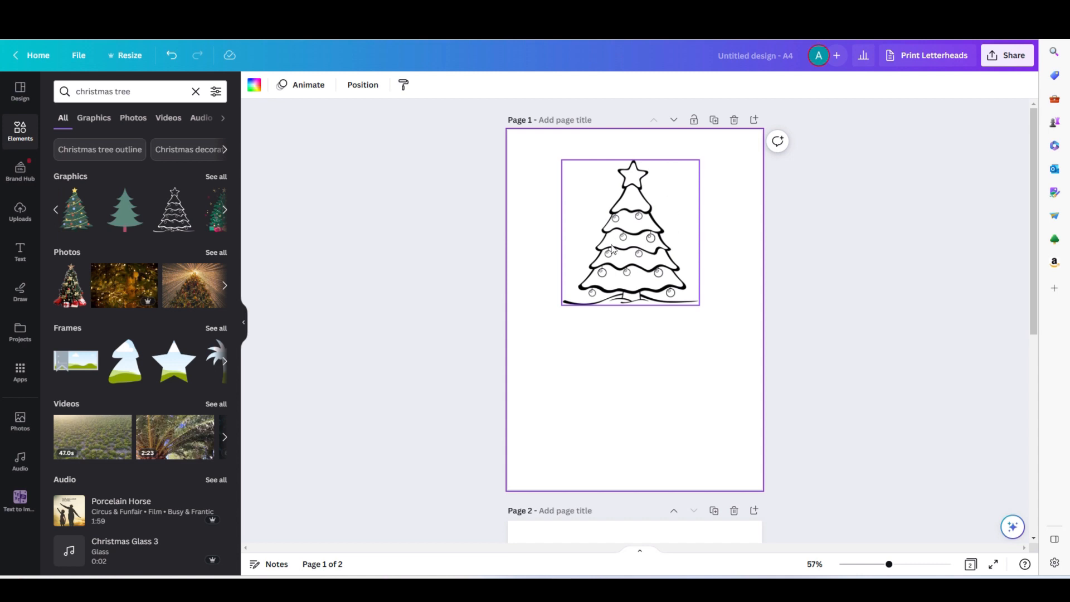
{"action": "mouse_move", "coordinate": [629, 215]}
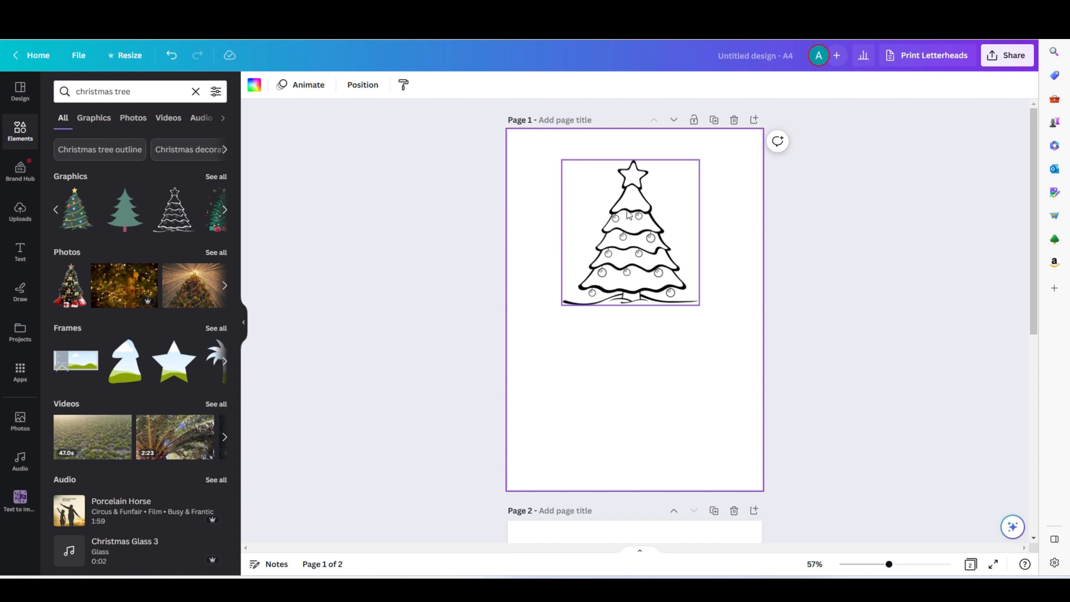
{"action": "left_click", "coordinate": [632, 395]}
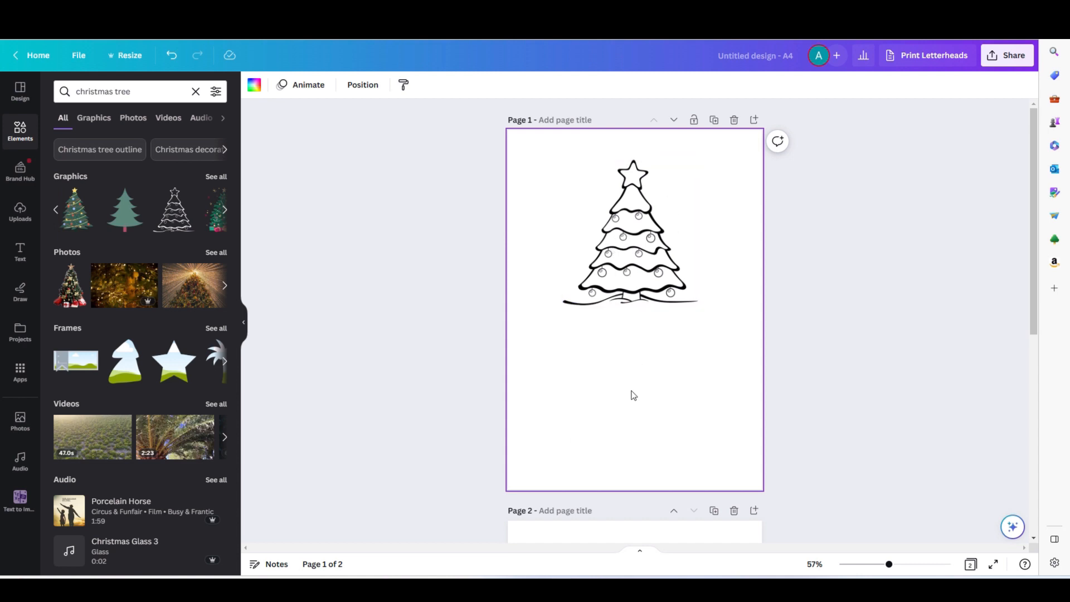
{"action": "mouse_move", "coordinate": [591, 365]}
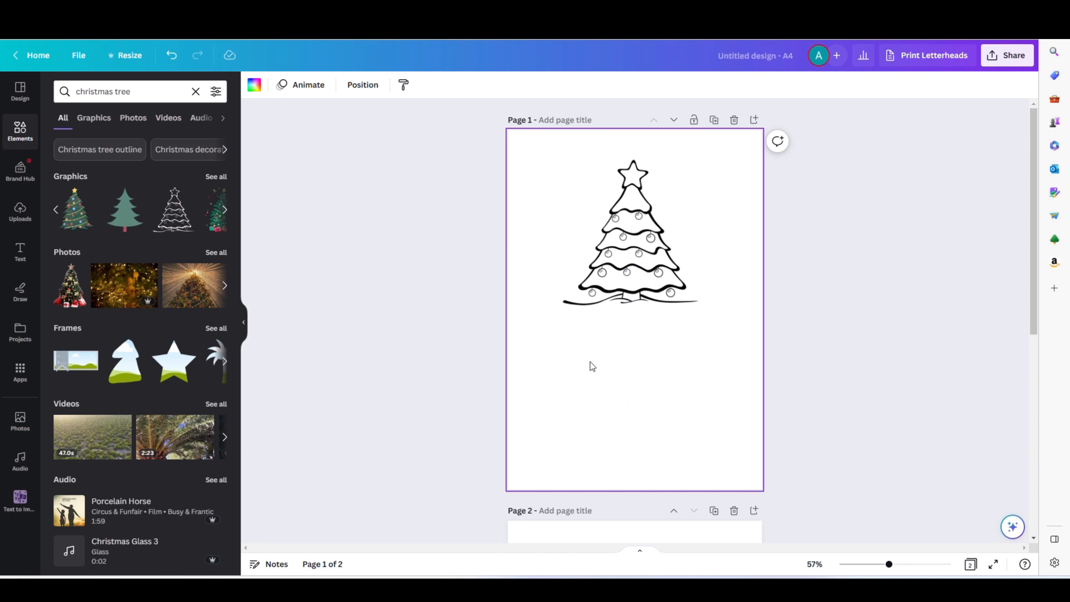
{"action": "left_click", "coordinate": [631, 231]}
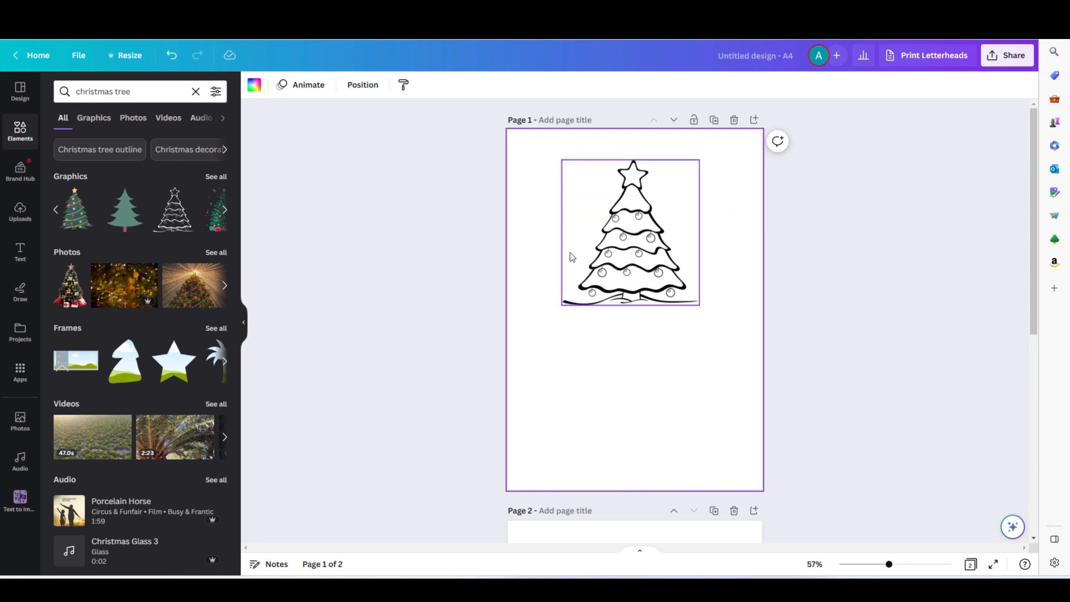
{"action": "left_click", "coordinate": [552, 186]}
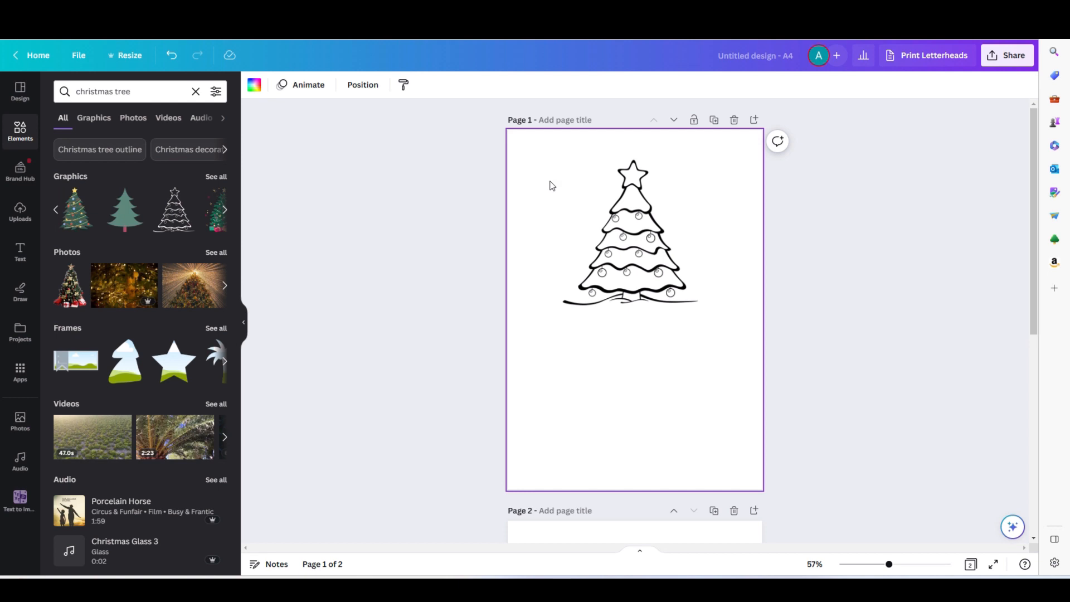
{"action": "left_click", "coordinate": [631, 232]}
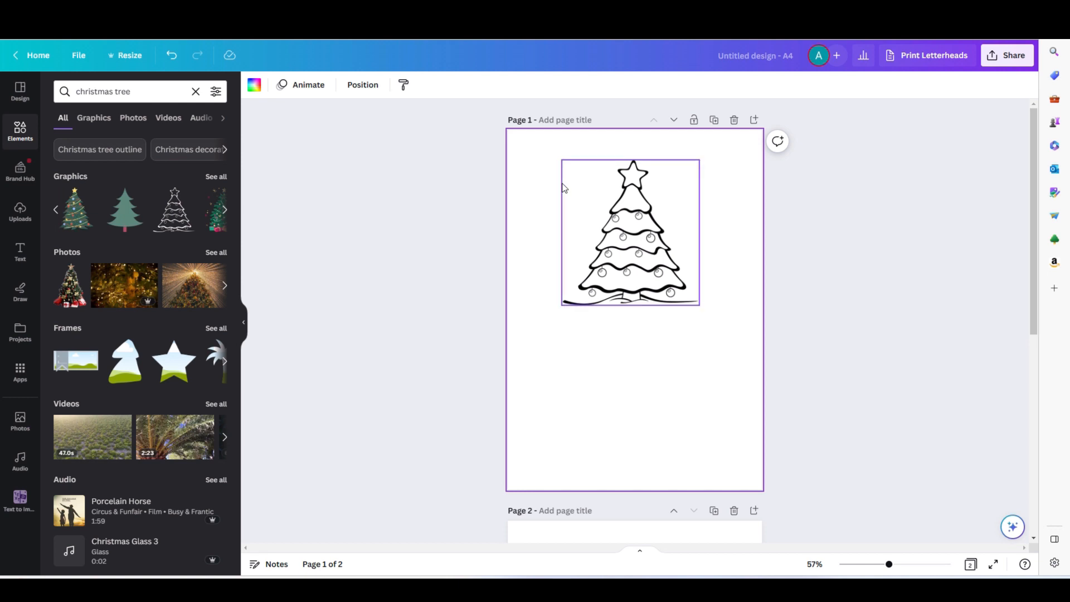
{"action": "mouse_move", "coordinate": [601, 171]}
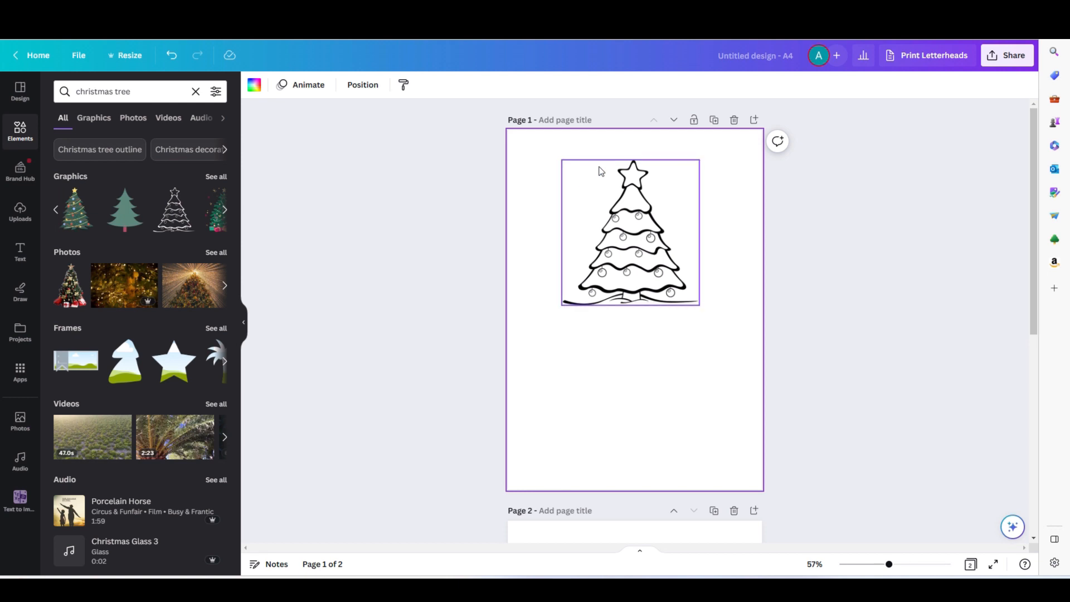
{"action": "mouse_move", "coordinate": [683, 180]}
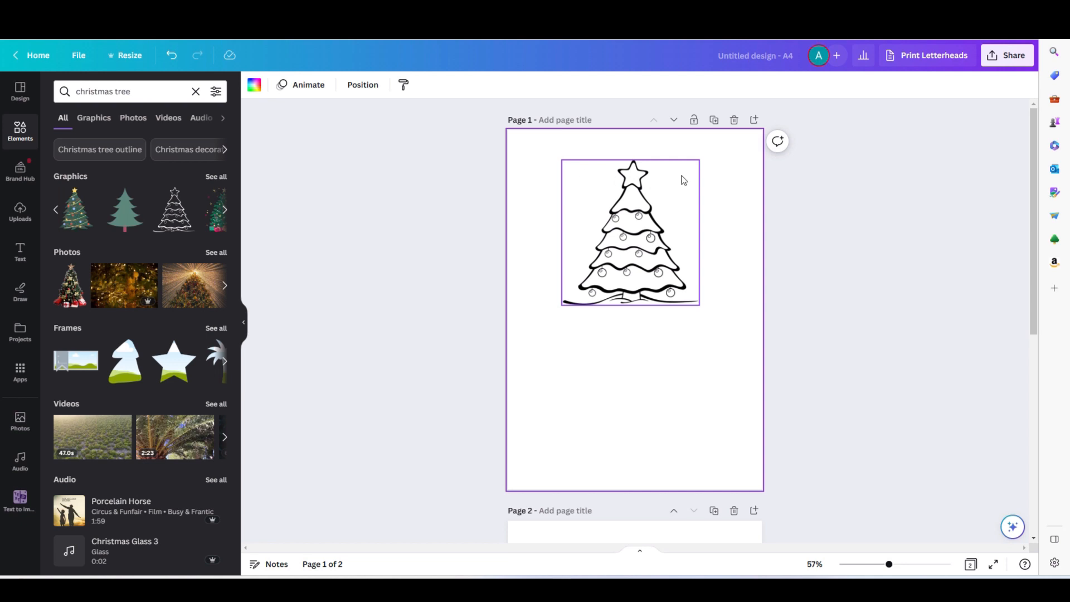
{"action": "mouse_move", "coordinate": [572, 172]}
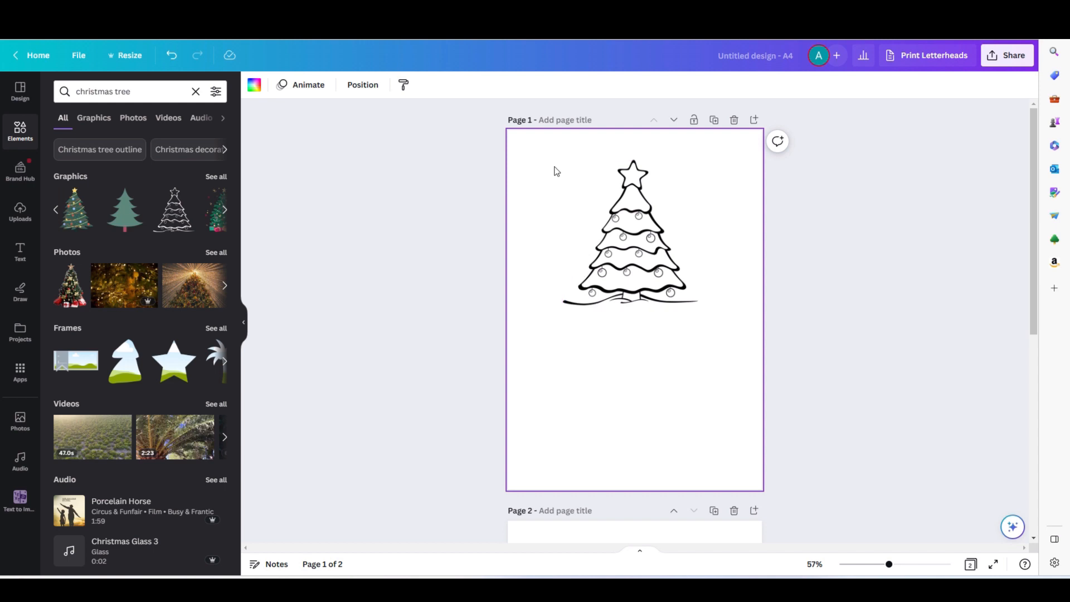
{"action": "mouse_move", "coordinate": [591, 131]}
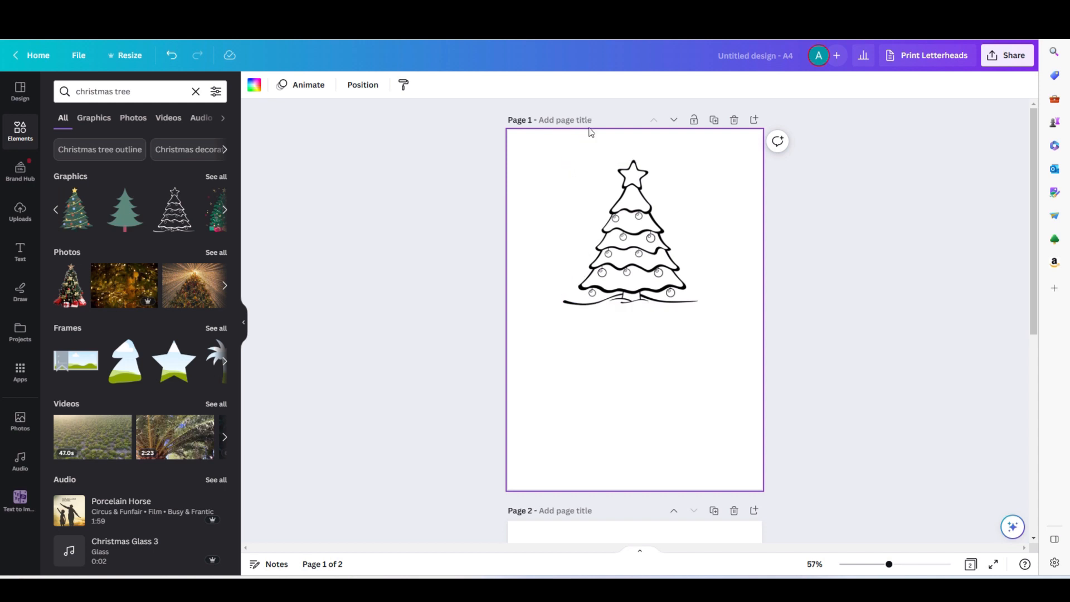
{"action": "mouse_move", "coordinate": [590, 150]}
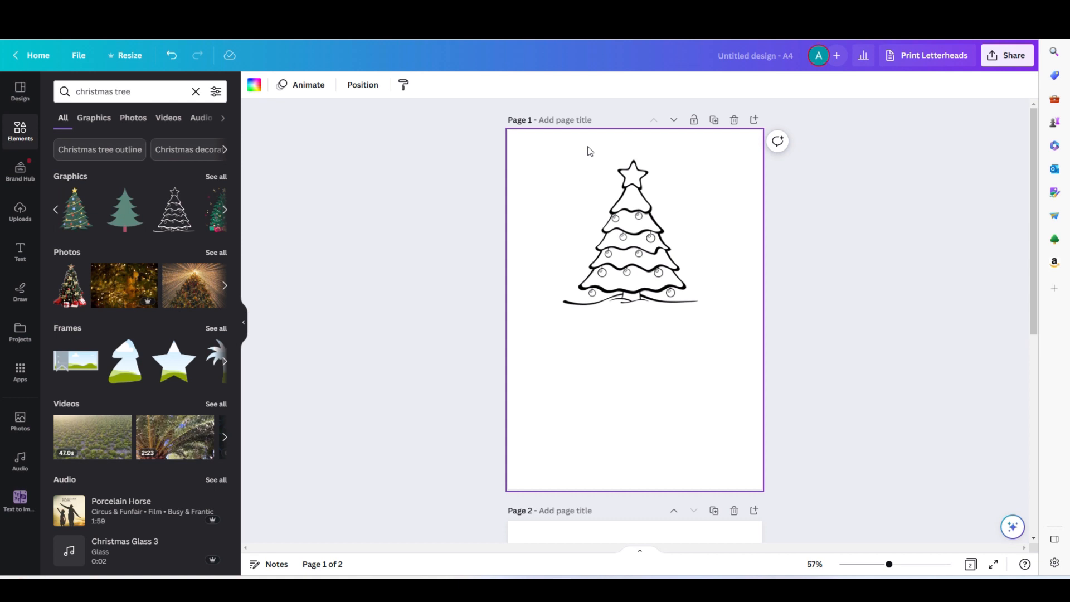
{"action": "mouse_move", "coordinate": [566, 140]}
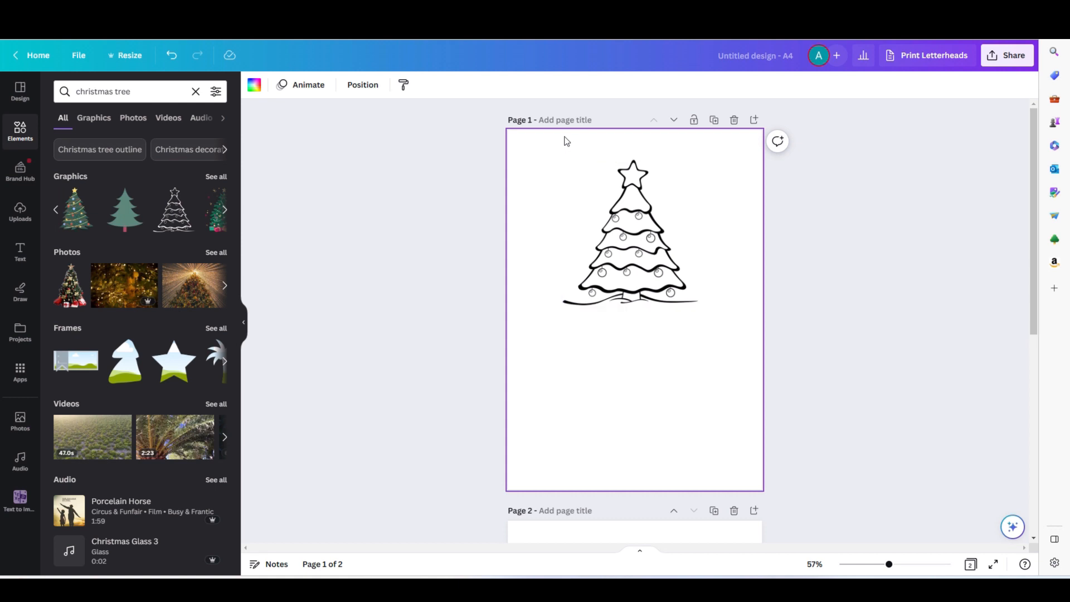
{"action": "mouse_move", "coordinate": [561, 154]}
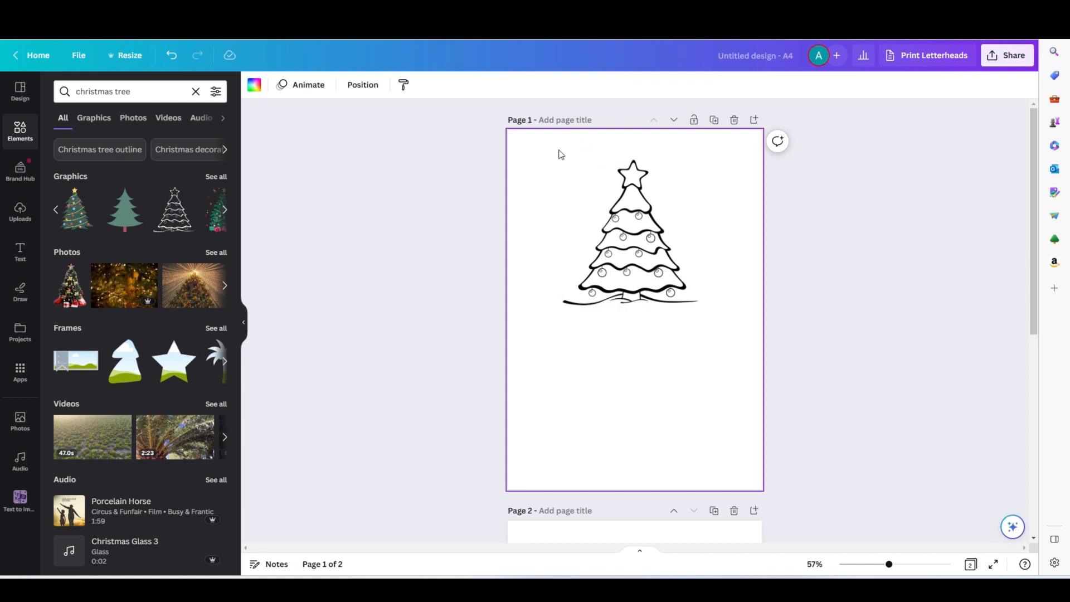
{"action": "mouse_move", "coordinate": [551, 224]}
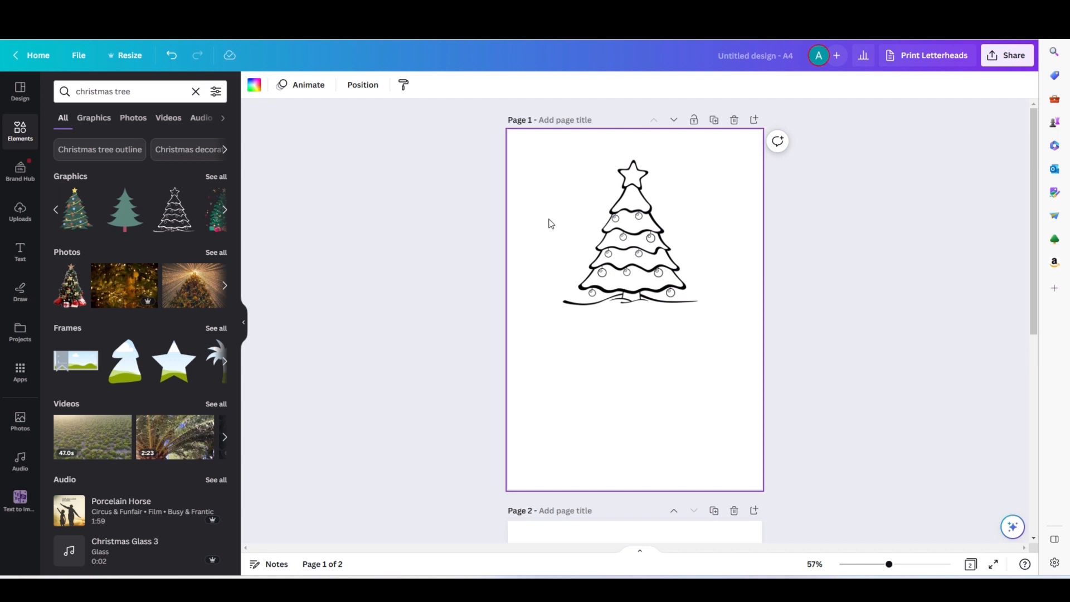
{"action": "mouse_move", "coordinate": [702, 148]}
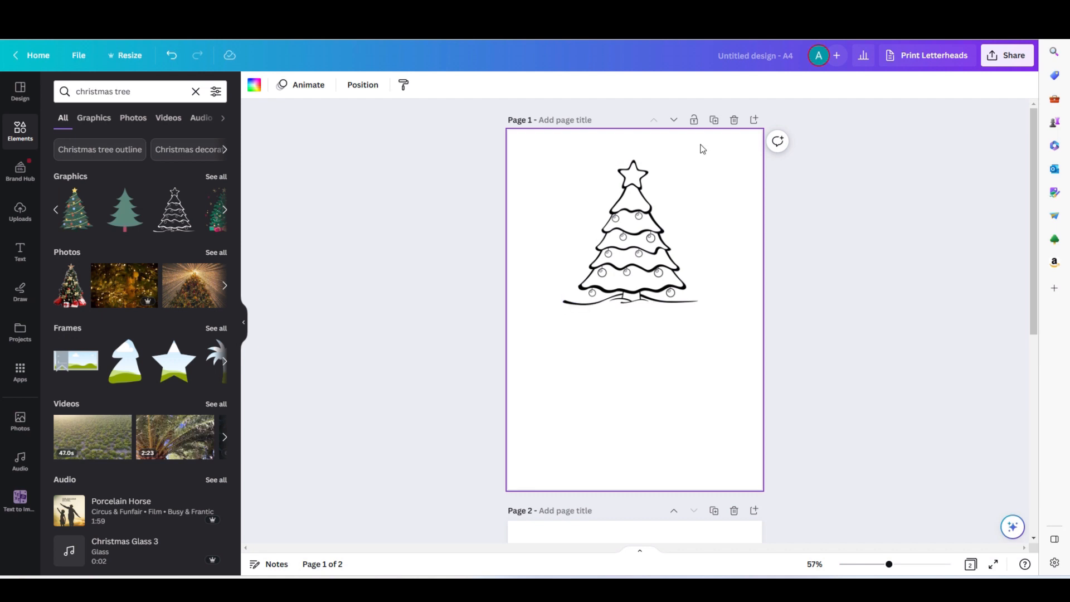
{"action": "mouse_move", "coordinate": [616, 142]}
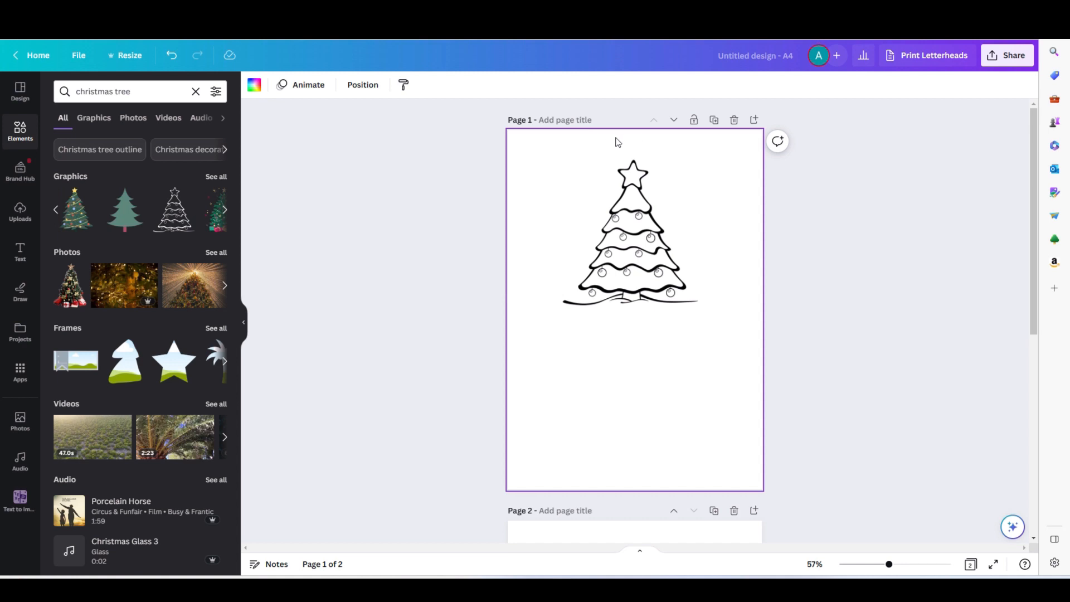
{"action": "mouse_move", "coordinate": [627, 146]}
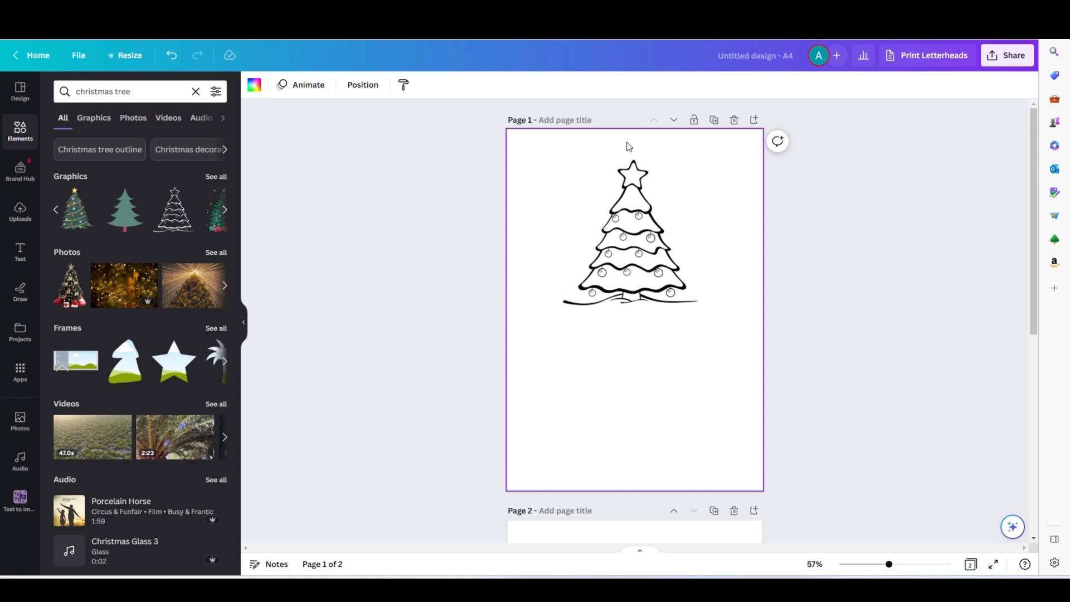
{"action": "left_click", "coordinate": [627, 232]}
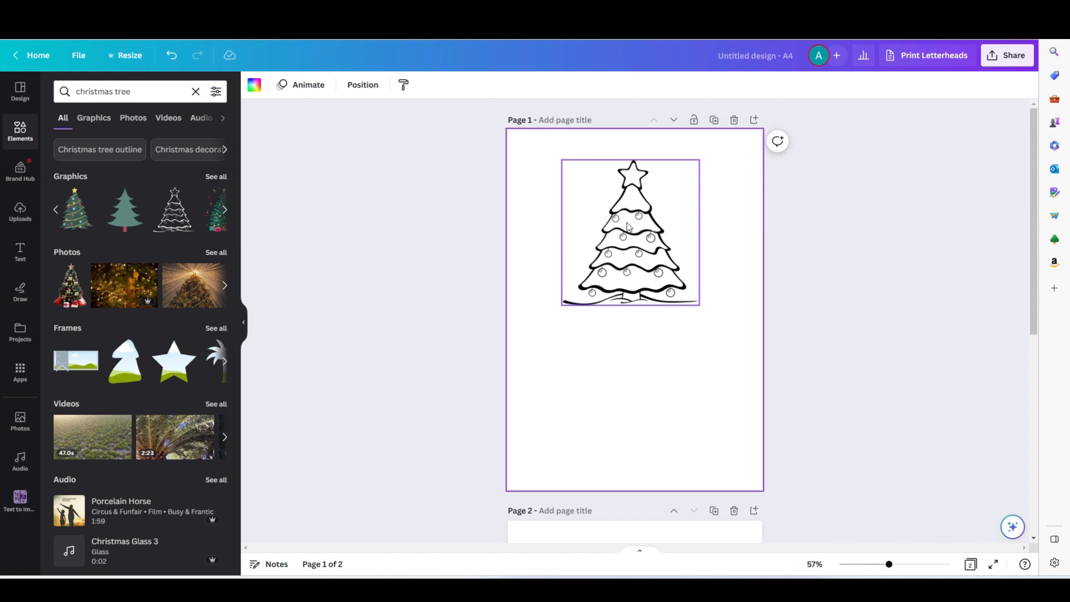
{"action": "left_click", "coordinate": [653, 395]}
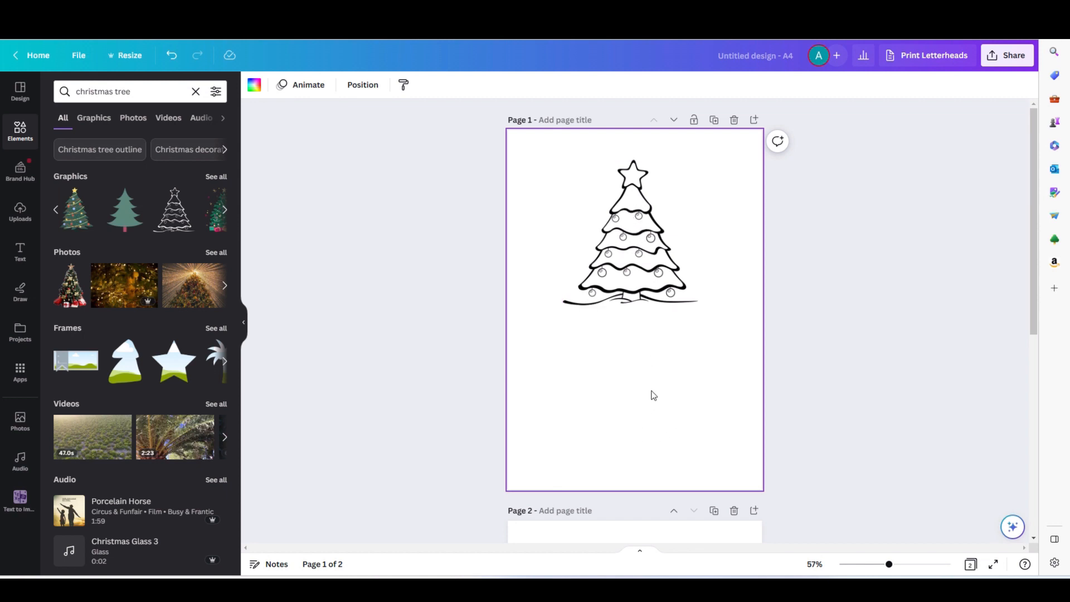
{"action": "mouse_move", "coordinate": [499, 370]}
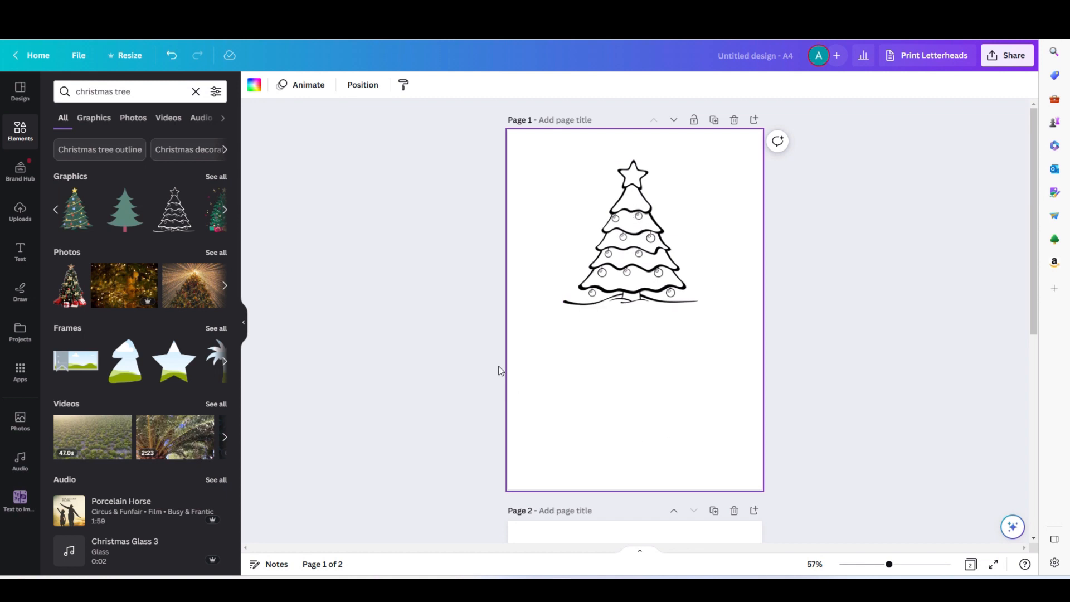
{"action": "mouse_move", "coordinate": [27, 193]}
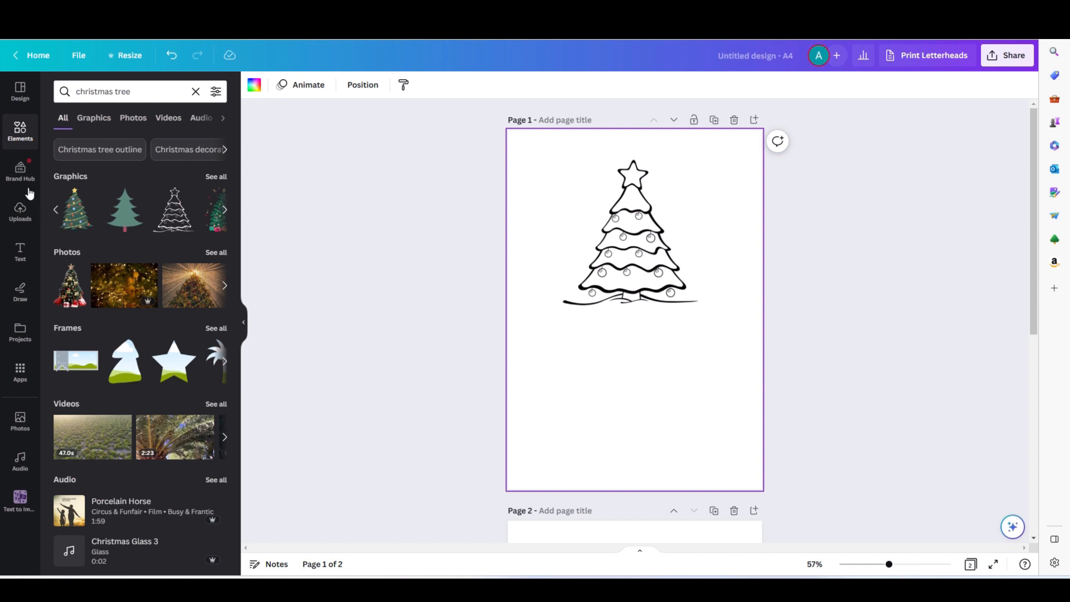
- Search 'table' and insert the first plain grid table below the tree
{"action": "left_click", "coordinate": [196, 91]}
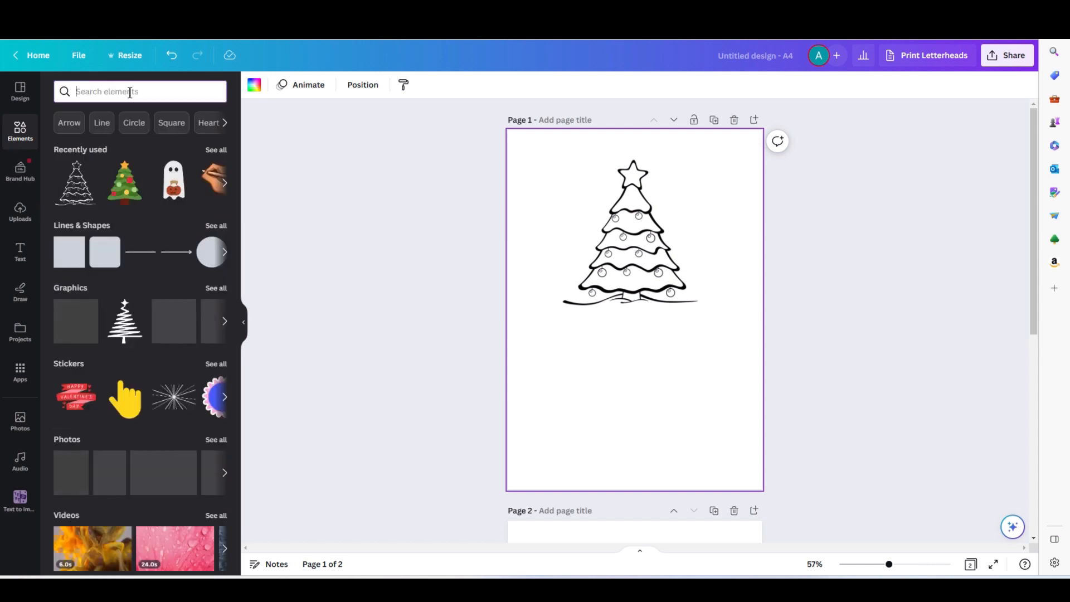
{"action": "type", "text": "table"}
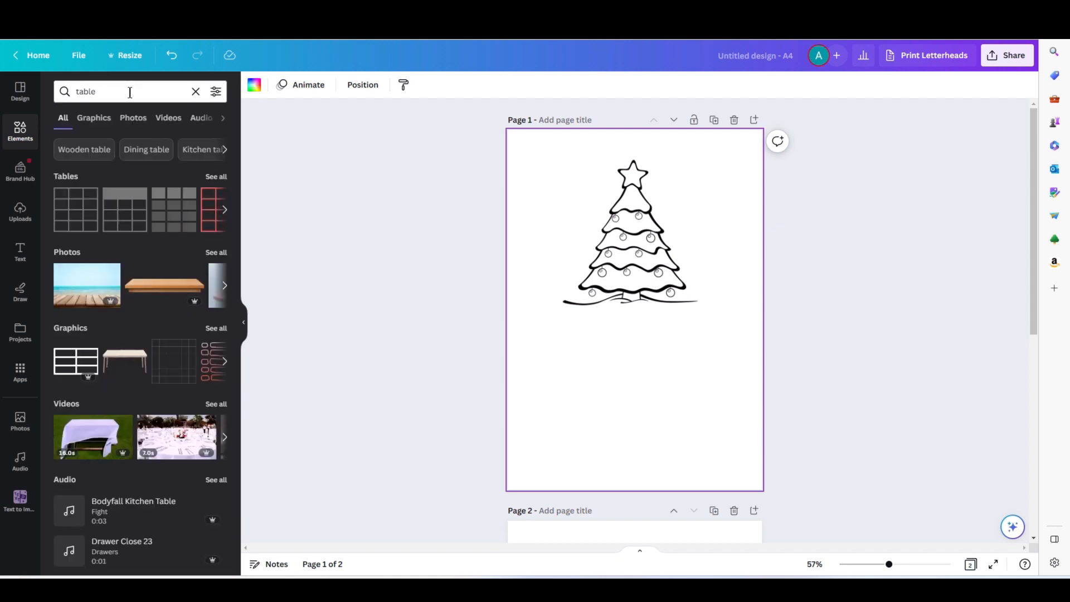
{"action": "mouse_move", "coordinate": [210, 229]}
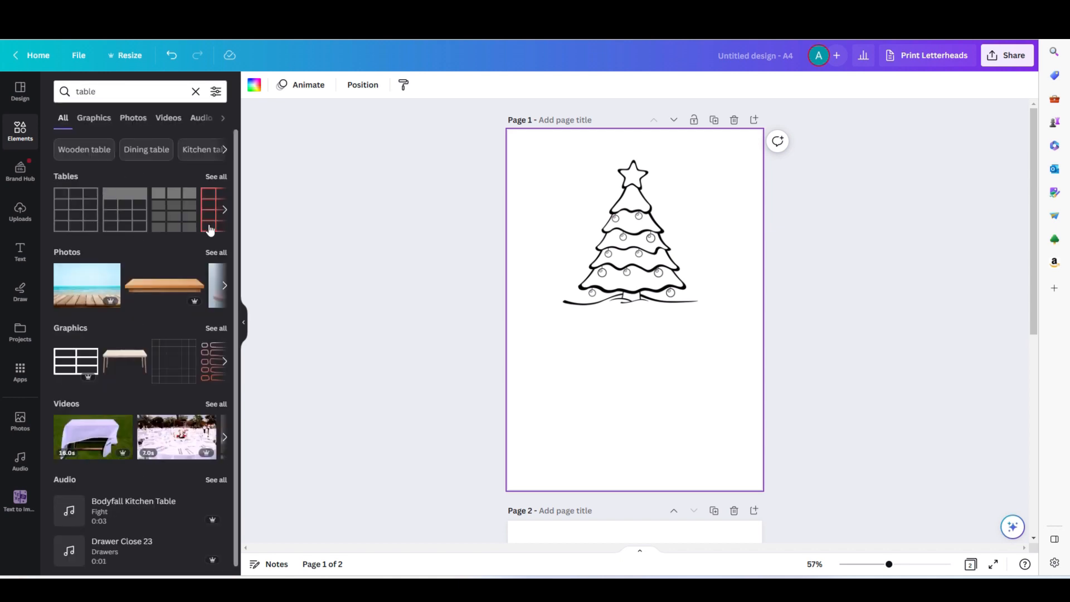
{"action": "mouse_move", "coordinate": [74, 215]}
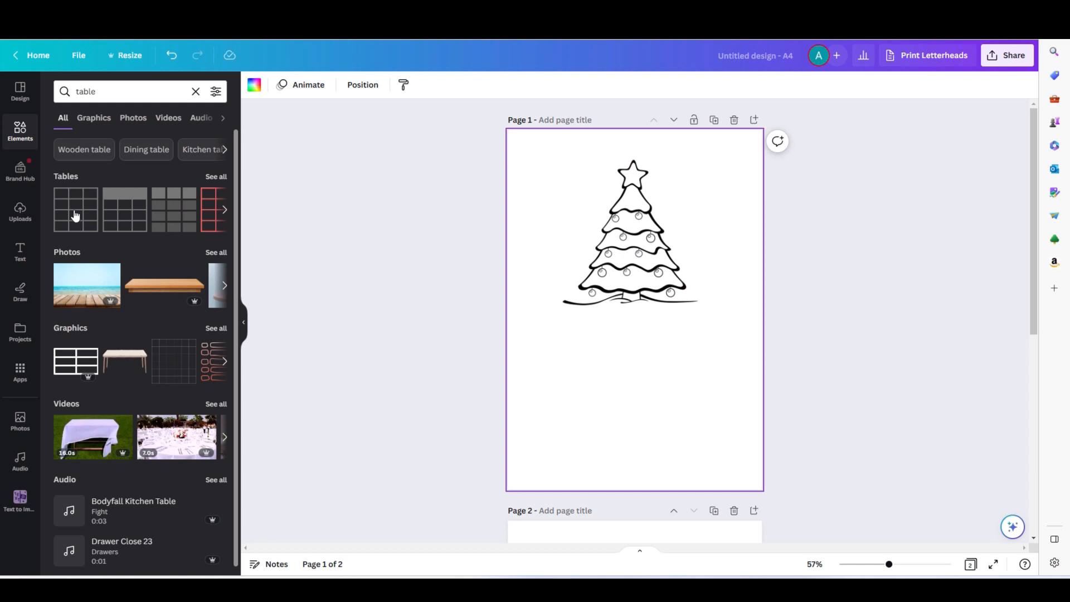
{"action": "left_click", "coordinate": [76, 209]}
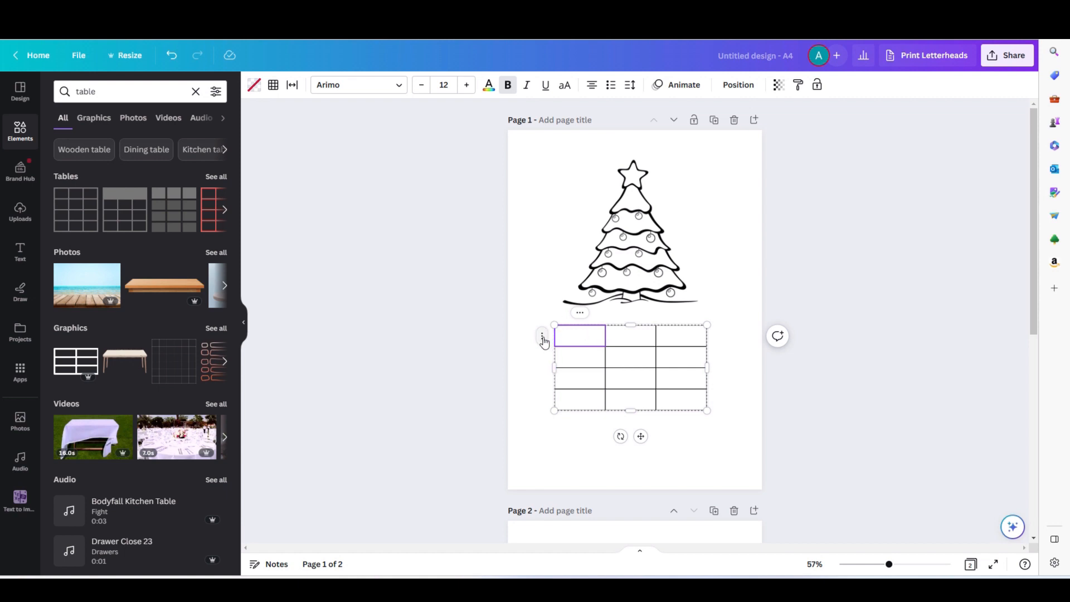
- Add a row to the table via the row's right-click menu
{"action": "right_click", "coordinate": [543, 336]}
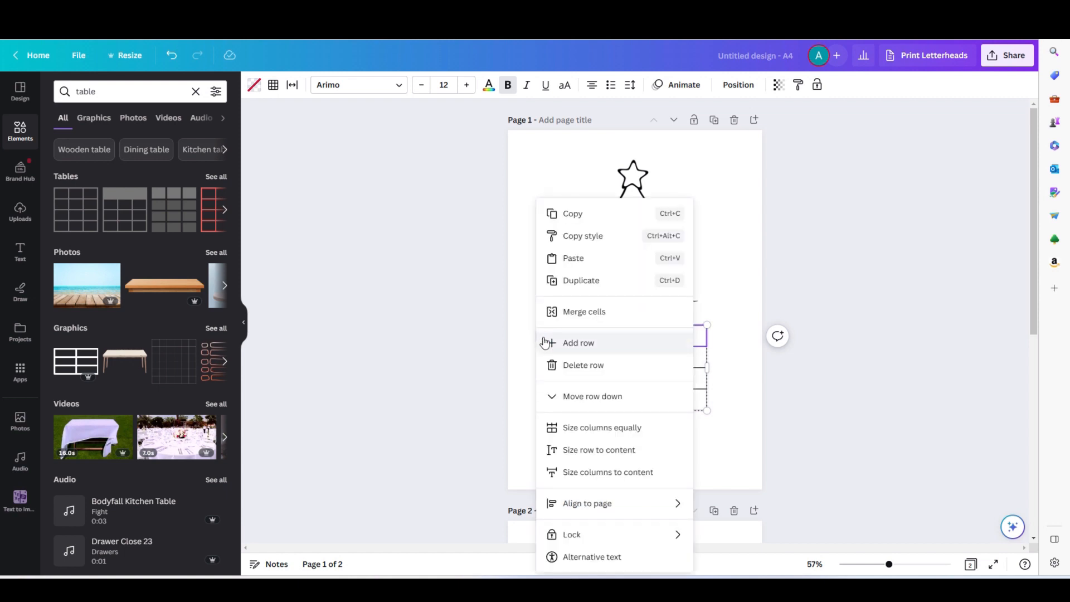
{"action": "left_click", "coordinate": [579, 342]}
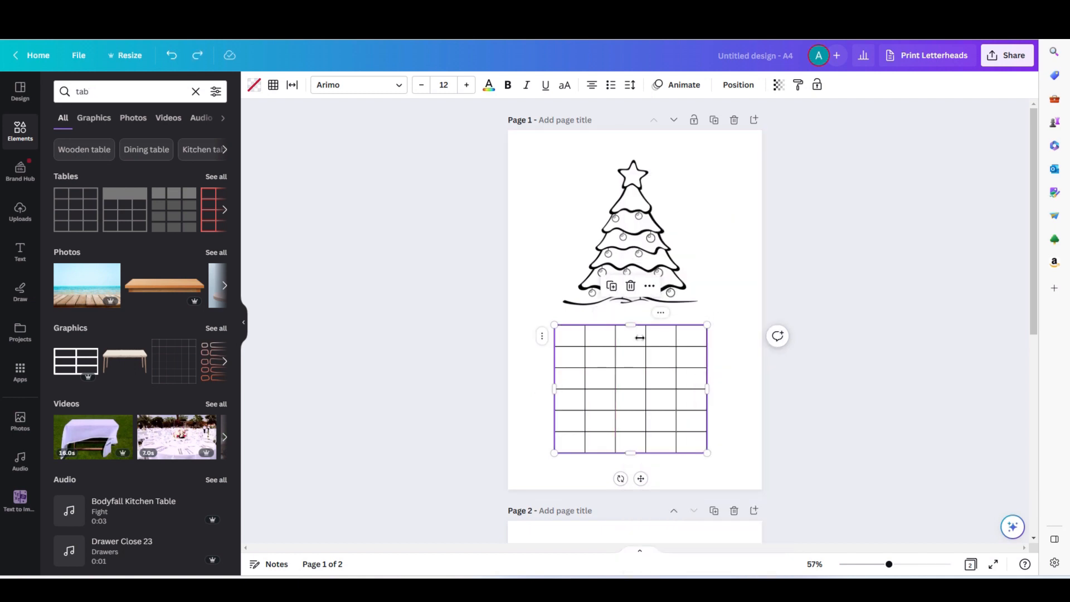
{"action": "mouse_move", "coordinate": [632, 381]}
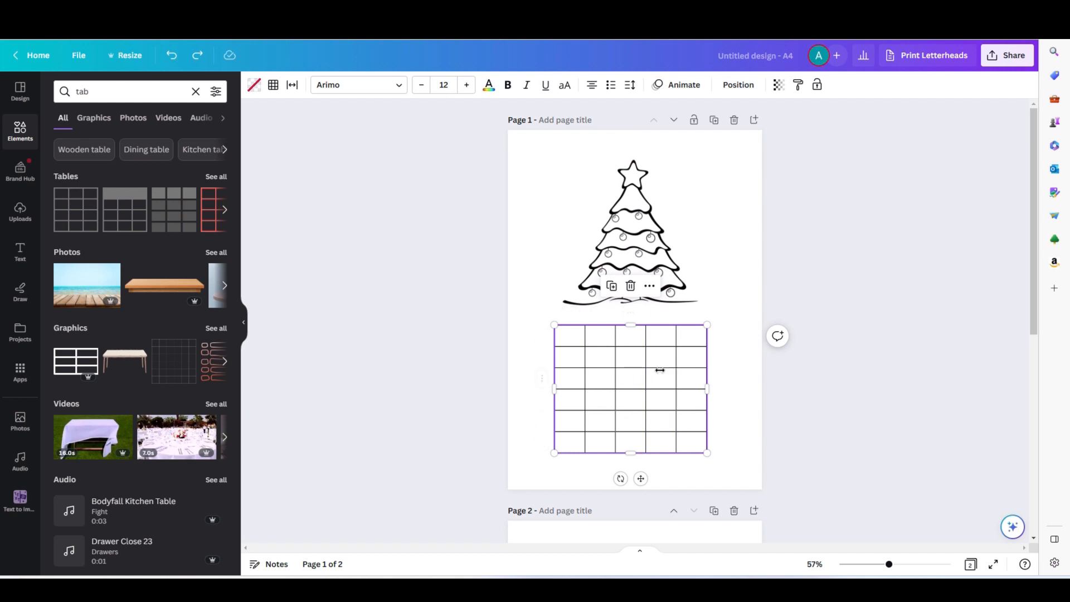
{"action": "mouse_move", "coordinate": [706, 324]}
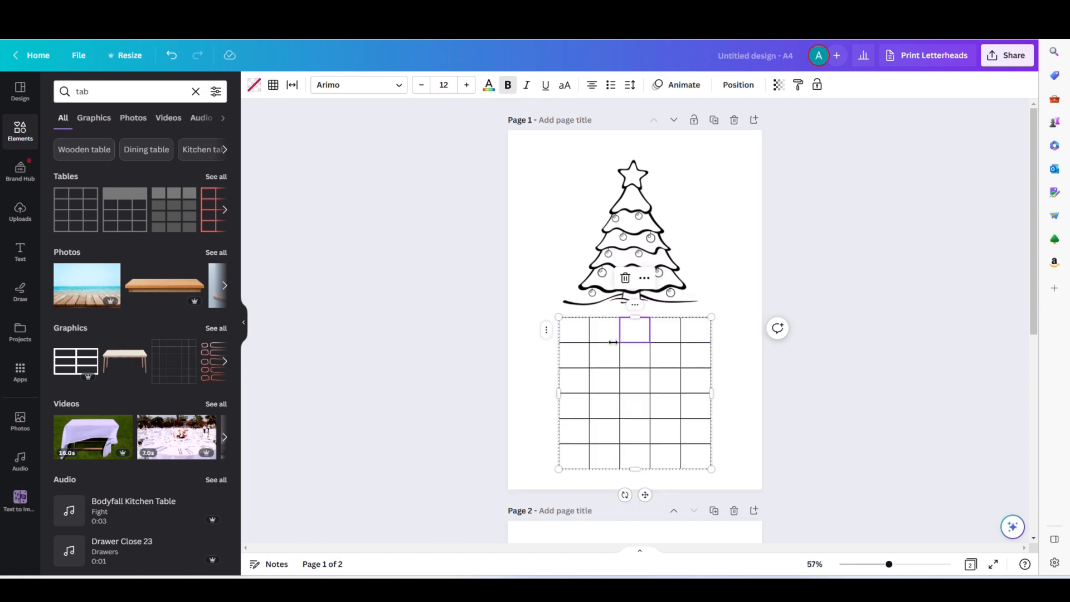
- Add one column and one row so the grid reaches six columns by seven rows, then select it
{"action": "left_click", "coordinate": [633, 232]}
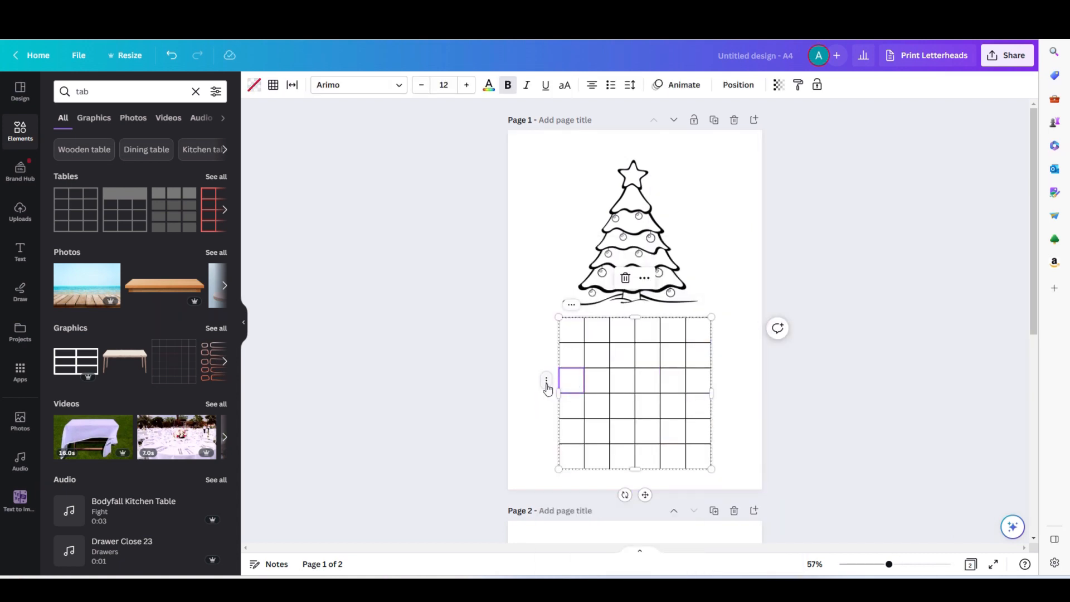
{"action": "right_click", "coordinate": [571, 380]}
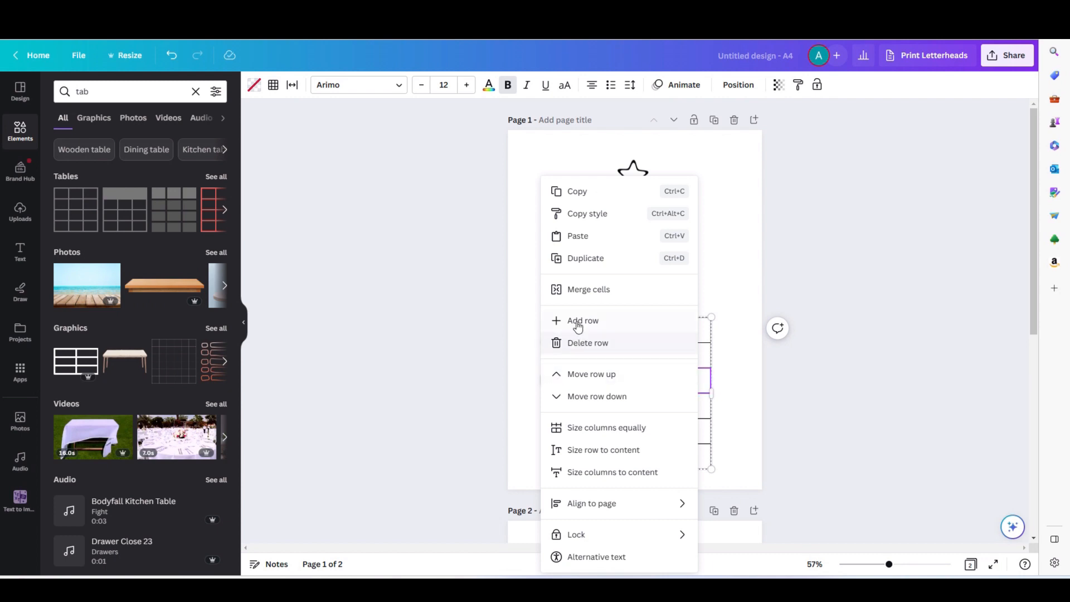
{"action": "left_click", "coordinate": [583, 321]}
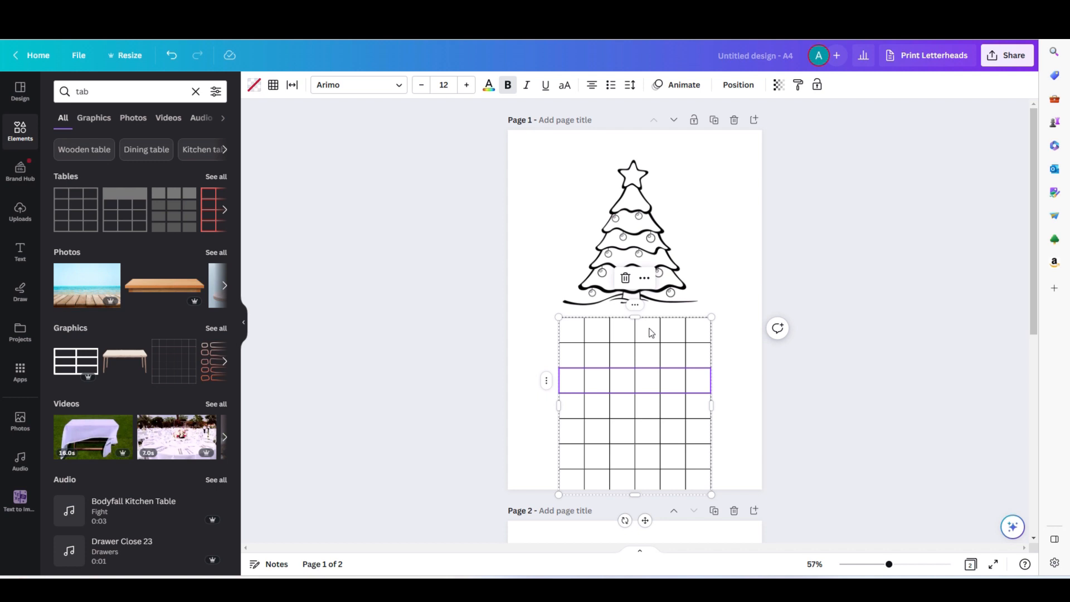
{"action": "left_click", "coordinate": [647, 332]}
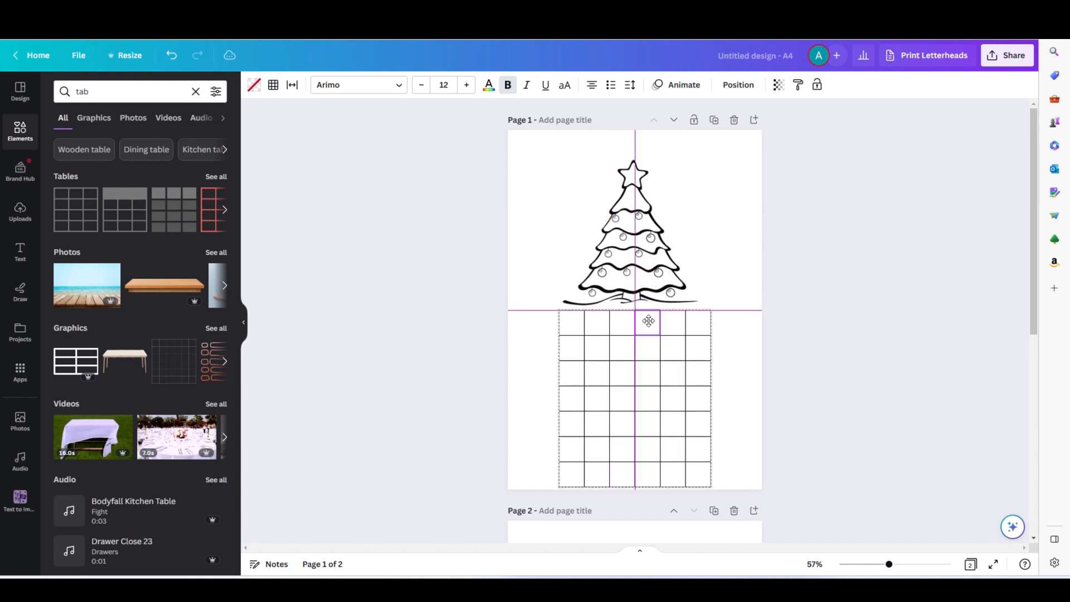
- Position the grid over the Christmas tree toward the middle of the page
{"action": "left_click", "coordinate": [628, 229]}
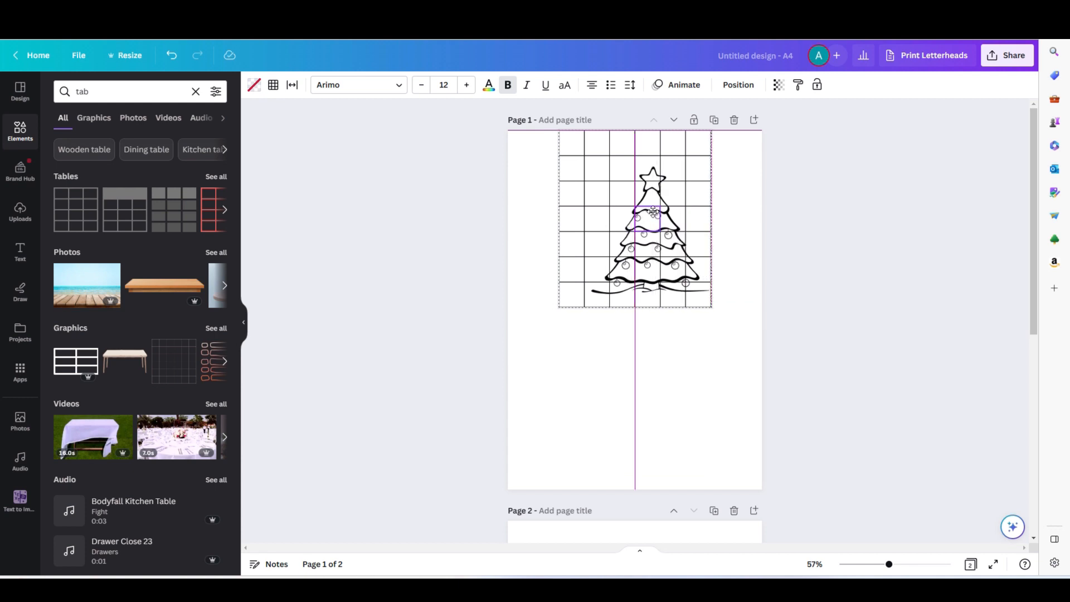
{"action": "left_click", "coordinate": [634, 219]}
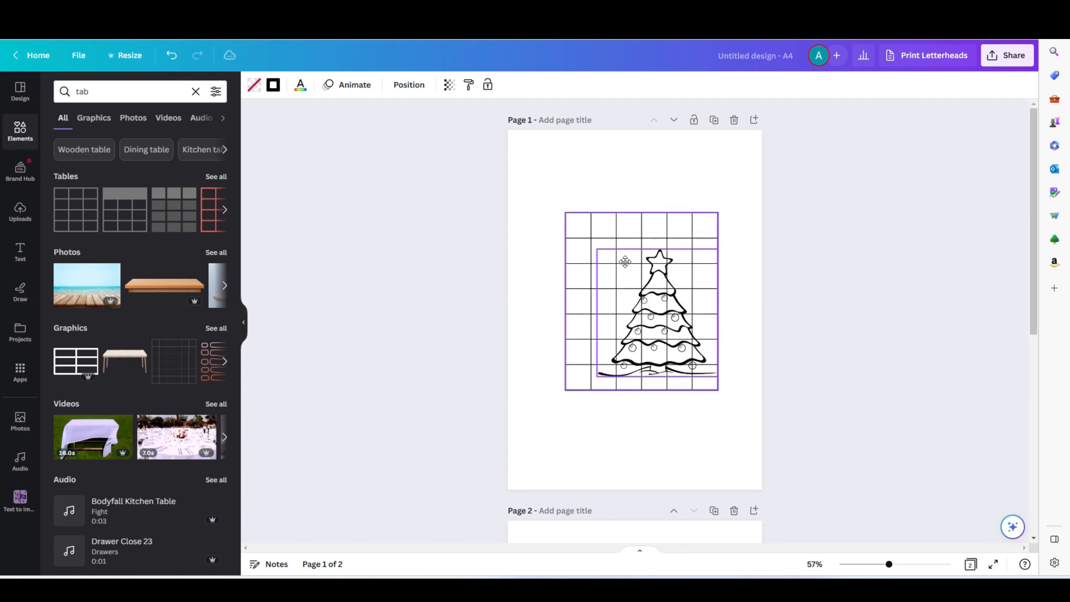
{"action": "left_click", "coordinate": [817, 246]}
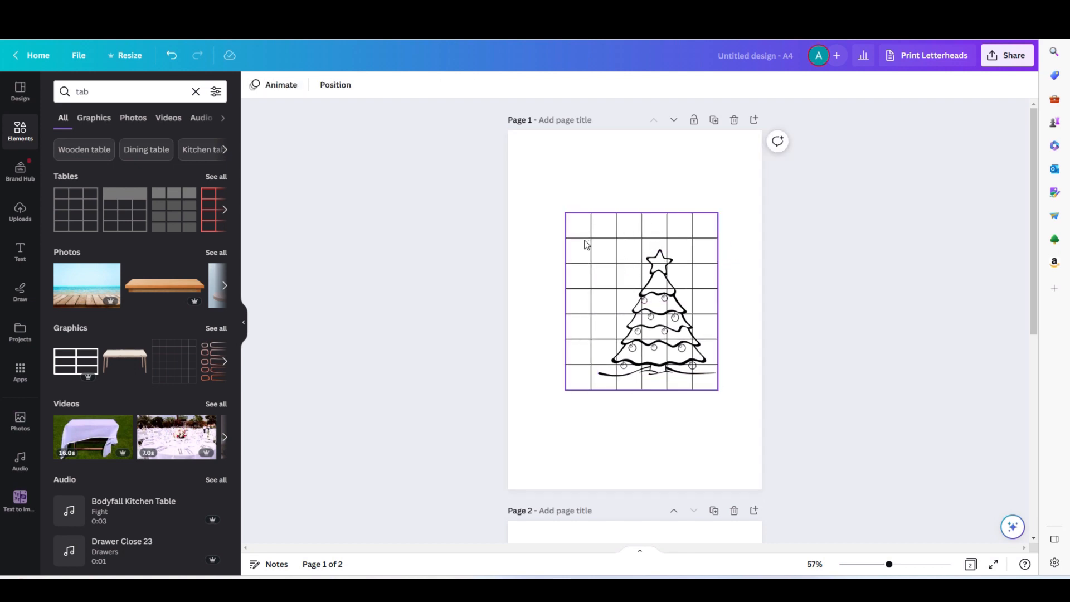
{"action": "mouse_move", "coordinate": [609, 225]}
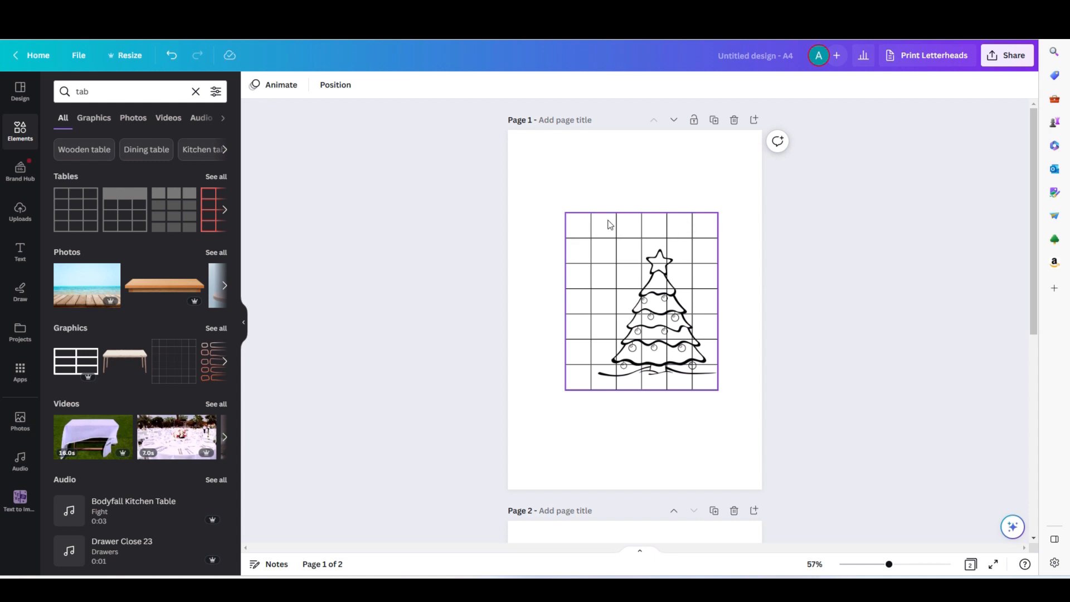
{"action": "mouse_move", "coordinate": [604, 229]}
{"action": "type", "text": "d"}
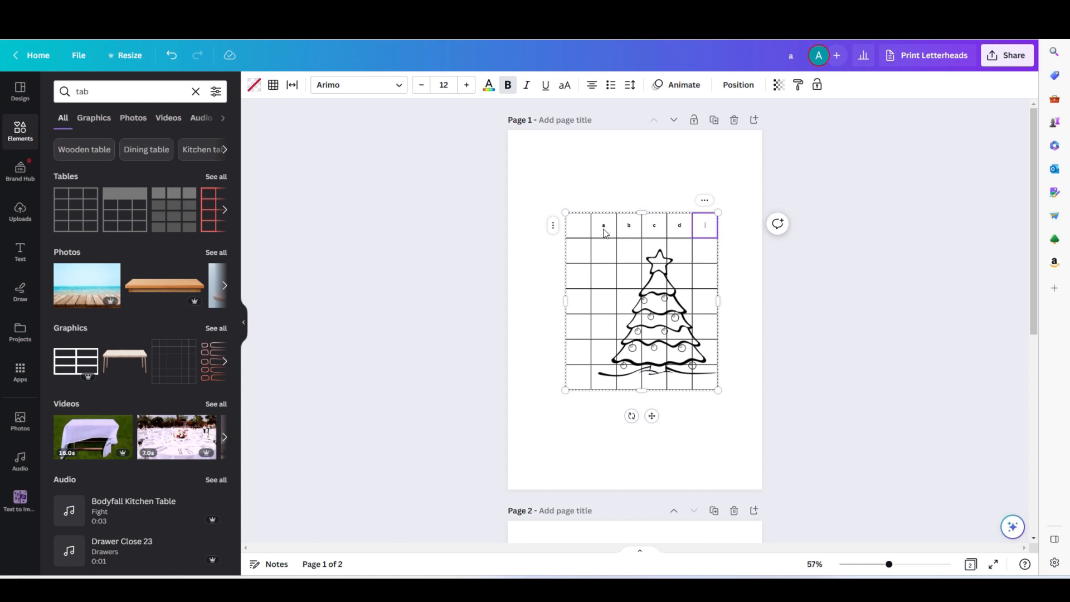
- Number the left column cells 1 to 6 and enlarge the column letters to size 20
{"action": "left_click", "coordinate": [579, 251]}
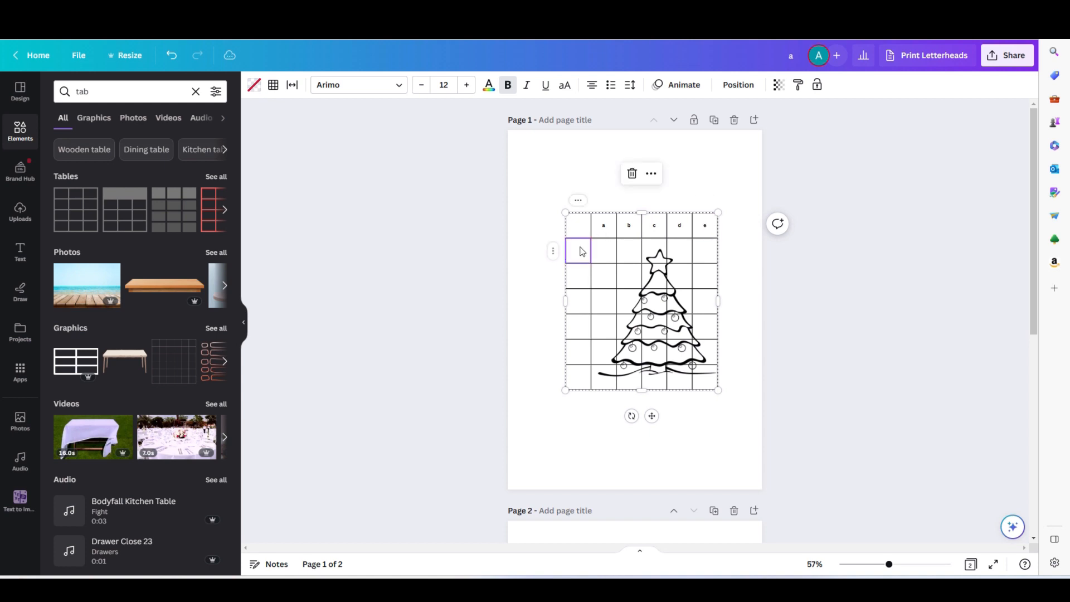
{"action": "left_click", "coordinate": [578, 275]}
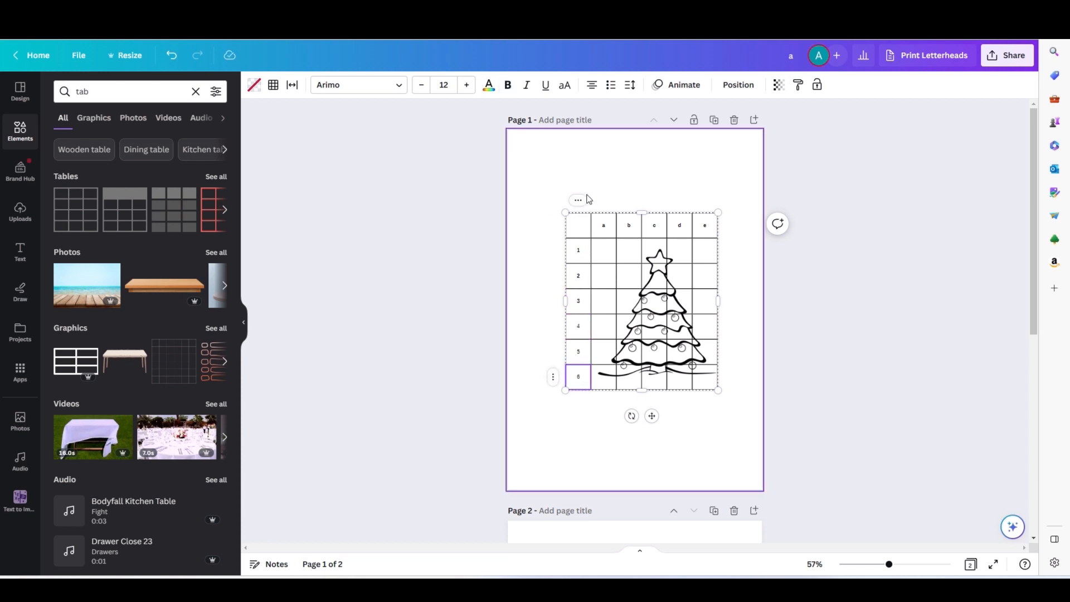
{"action": "left_click", "coordinate": [603, 225]}
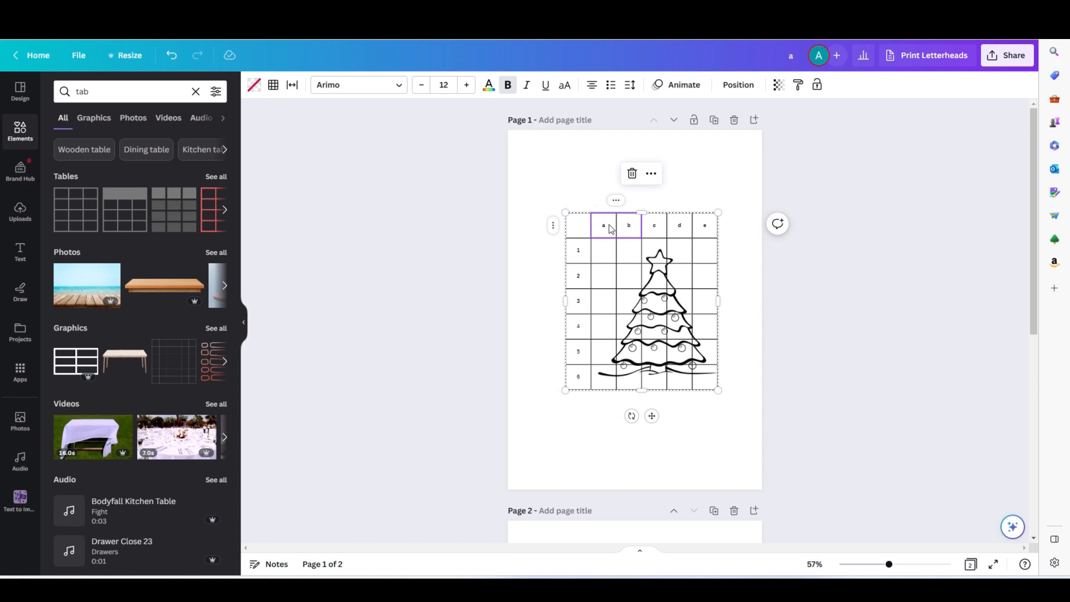
{"action": "mouse_move", "coordinate": [625, 228]}
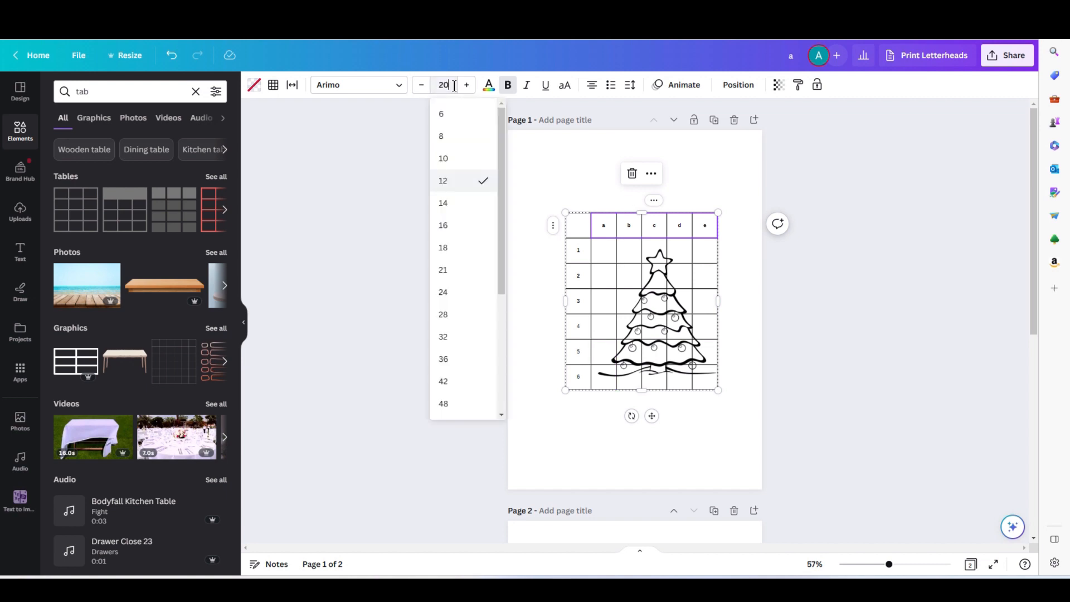
{"action": "left_click", "coordinate": [443, 180]}
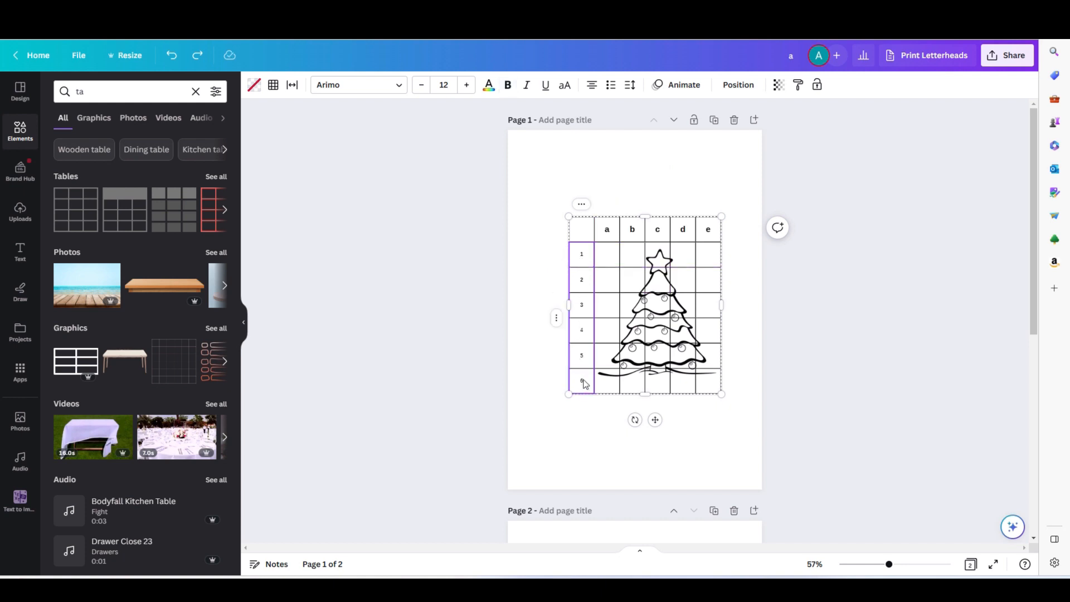
- Enlarge the row number labels to size 20 as well, then deselect the grid
{"action": "left_click", "coordinate": [443, 85]}
{"action": "type", "text": "20"}
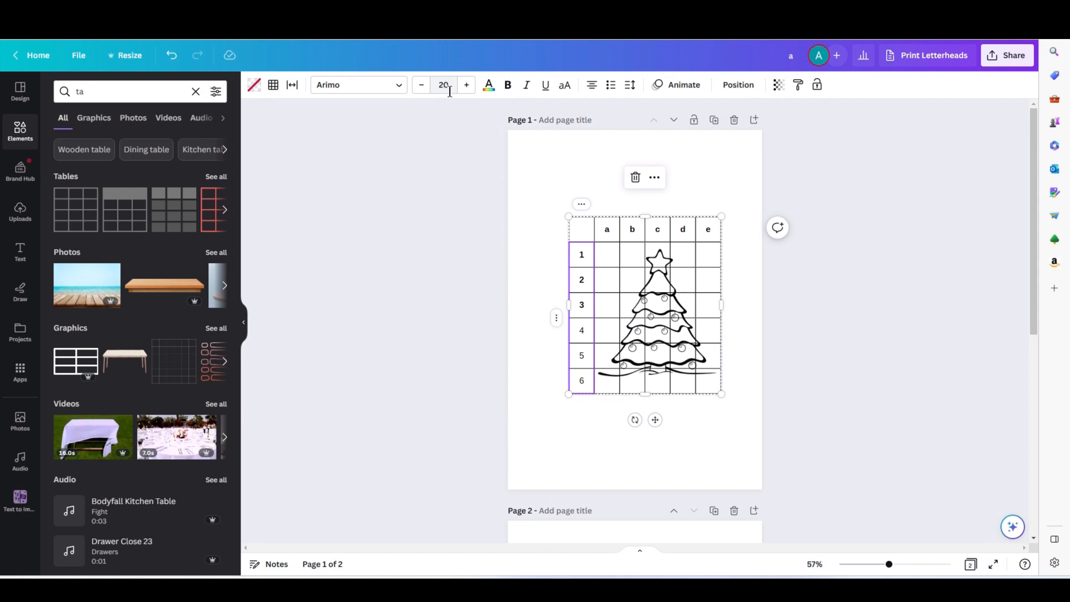
{"action": "left_click", "coordinate": [539, 267]}
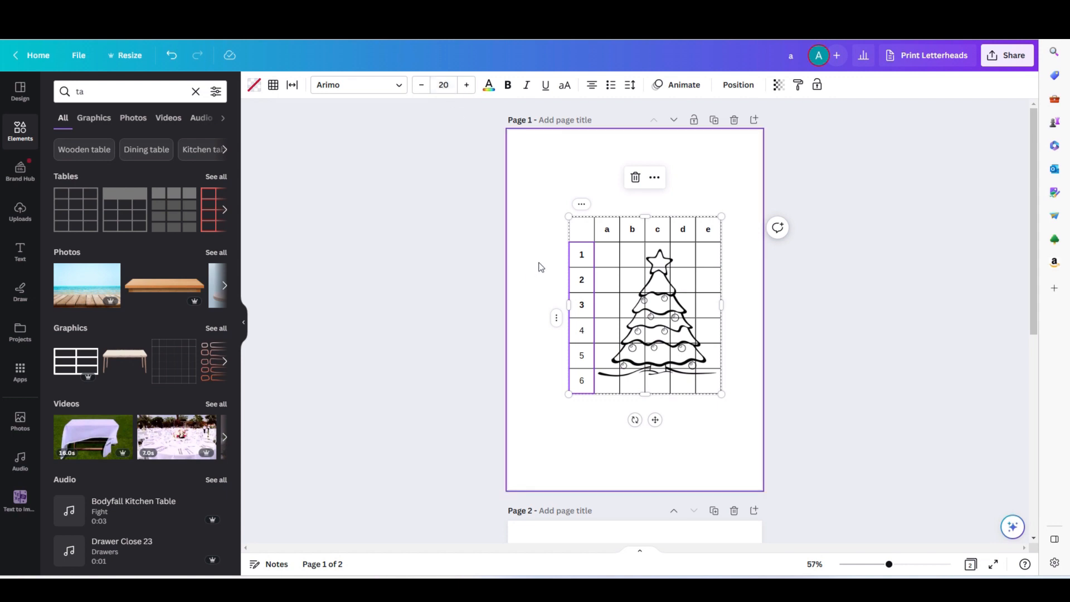
{"action": "left_click", "coordinate": [581, 330]}
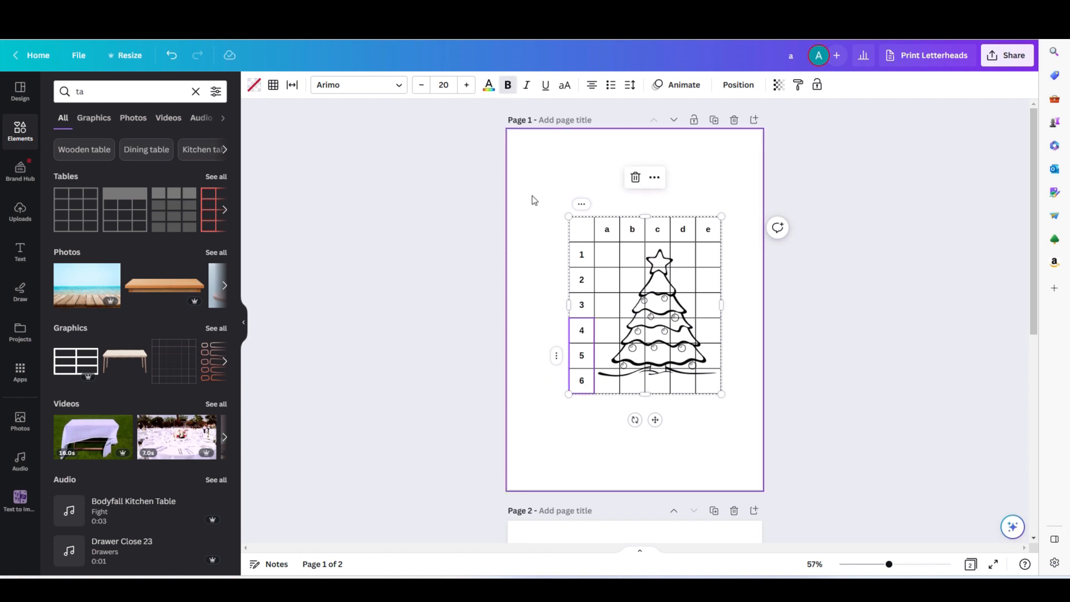
{"action": "left_click", "coordinate": [515, 240]}
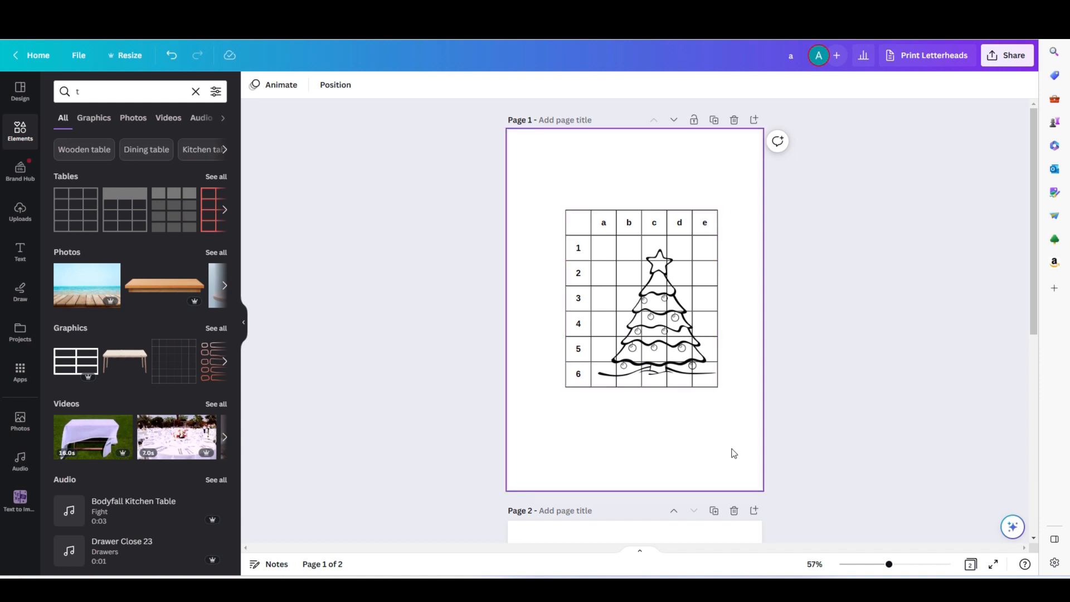
{"action": "mouse_move", "coordinate": [754, 251]}
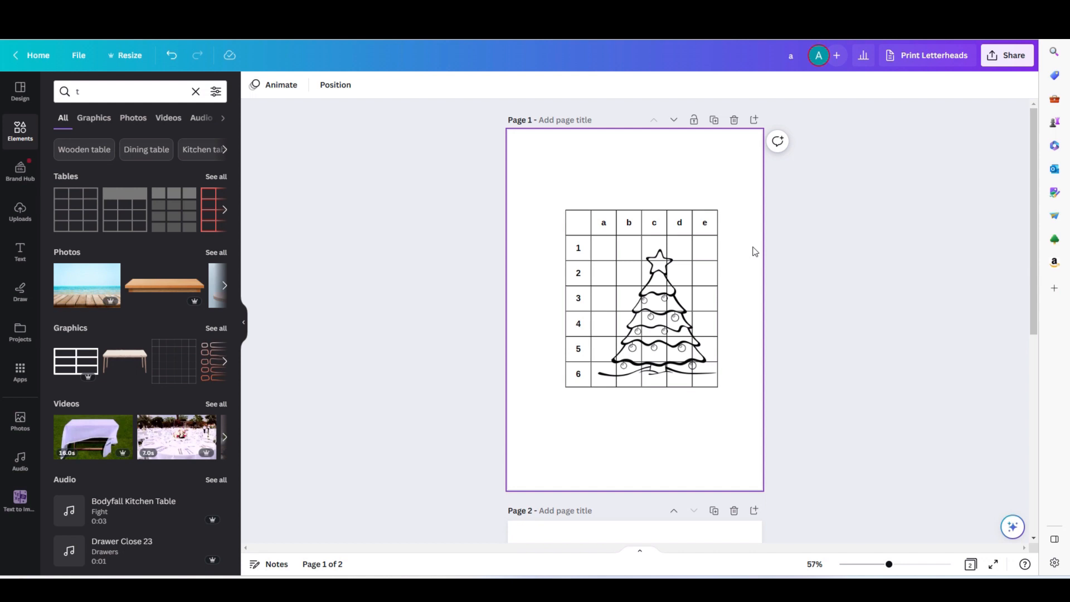
{"action": "mouse_move", "coordinate": [746, 249]}
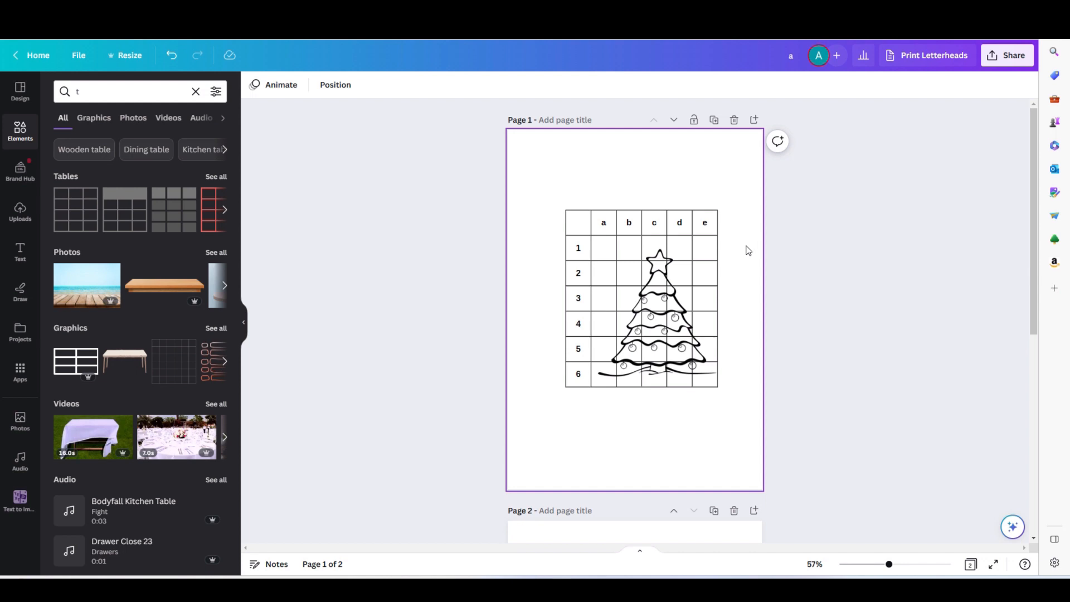
{"action": "mouse_move", "coordinate": [736, 282]}
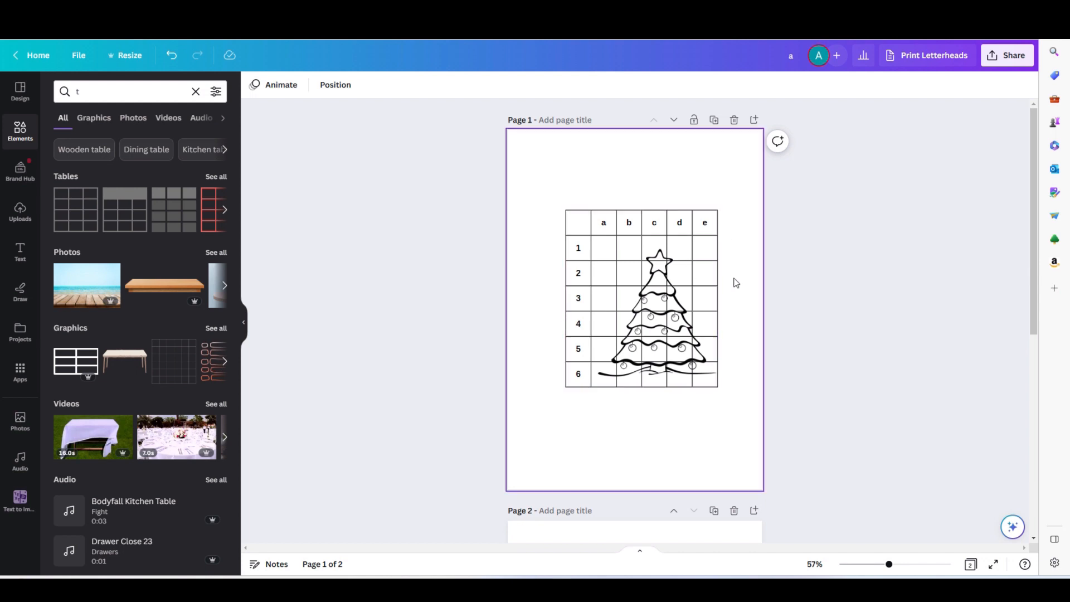
{"action": "mouse_move", "coordinate": [731, 277]}
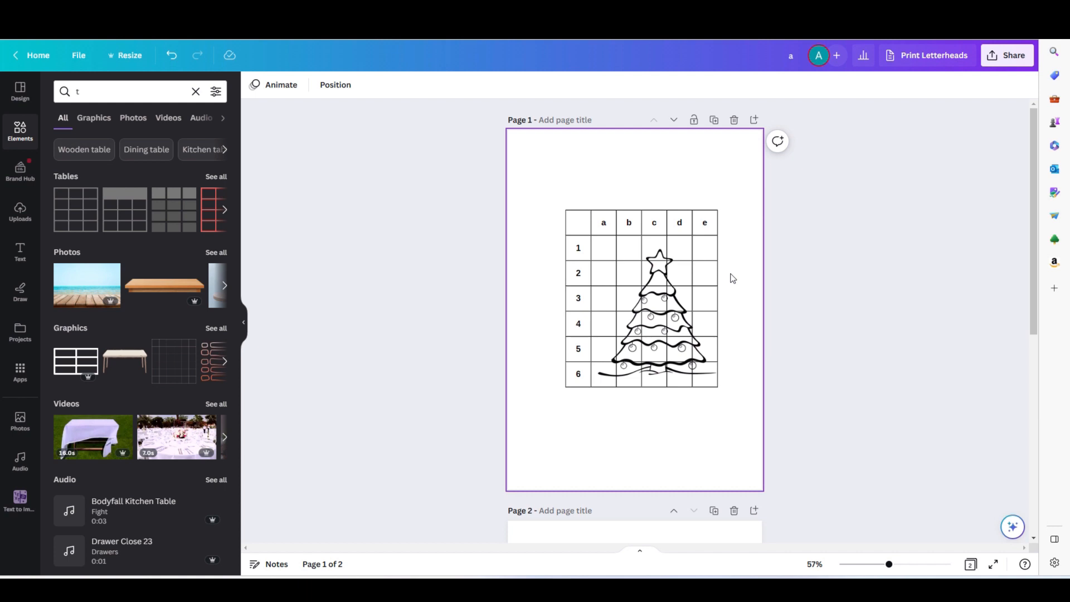
{"action": "left_click", "coordinate": [642, 300]}
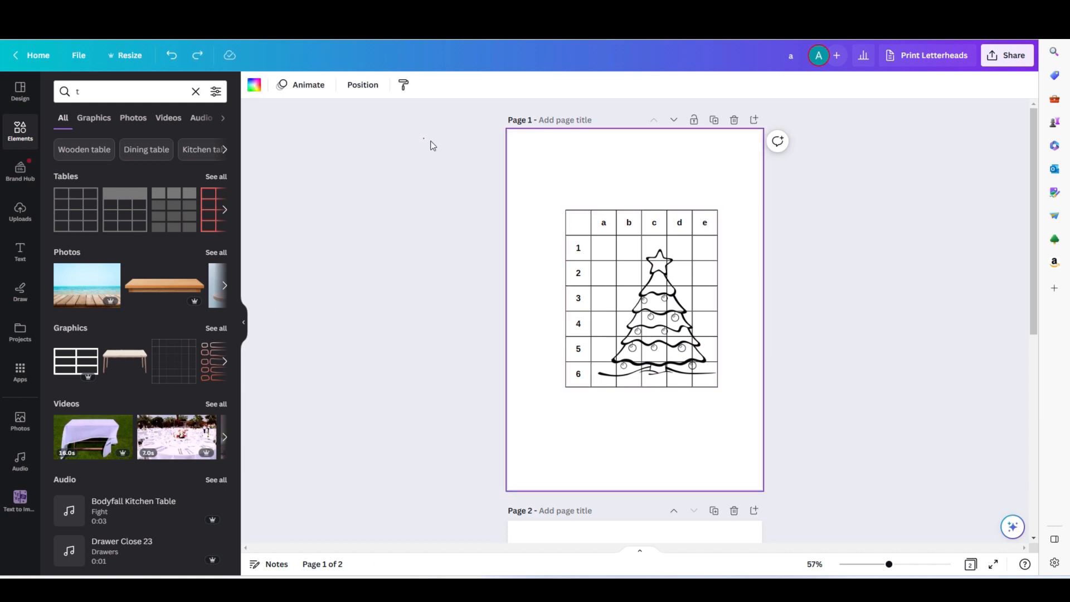
- Duplicate the grid and tree together and place the copy lower on the page
{"action": "left_click", "coordinate": [642, 300]}
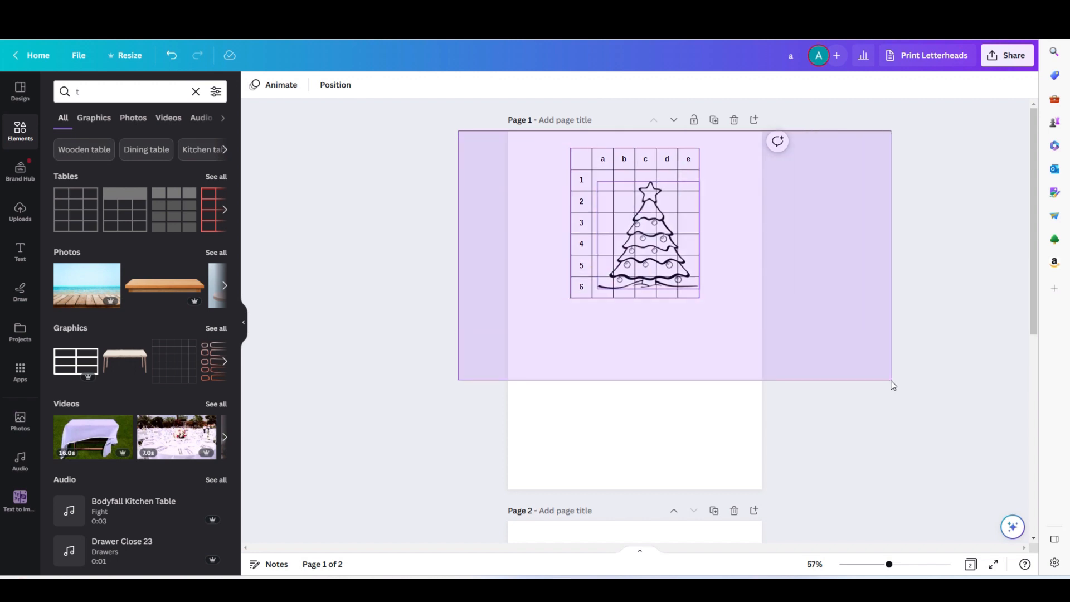
{"action": "left_click", "coordinate": [633, 225]}
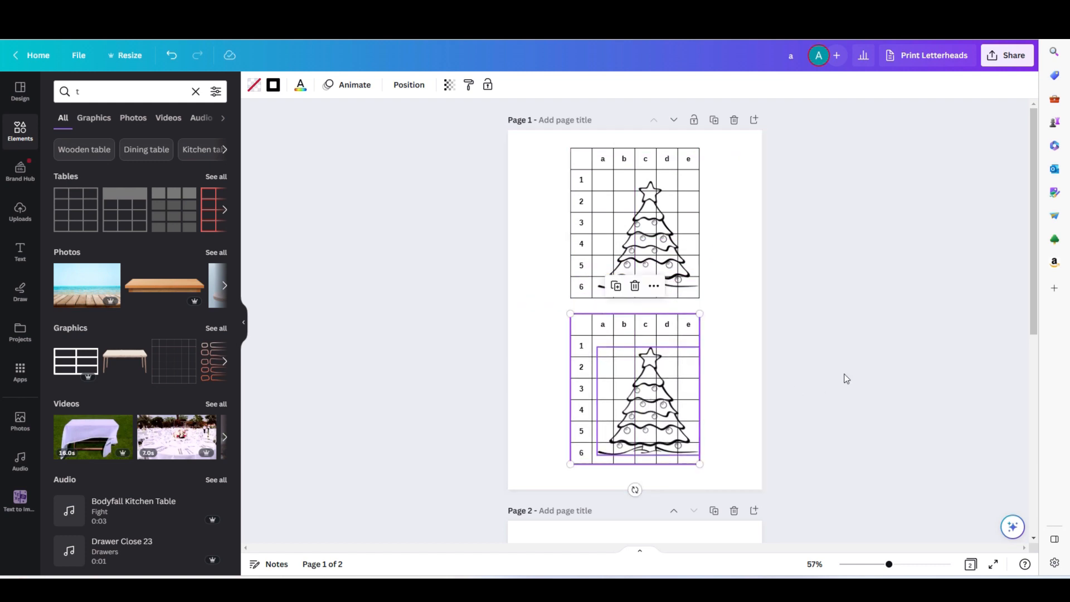
{"action": "left_click", "coordinate": [809, 381]}
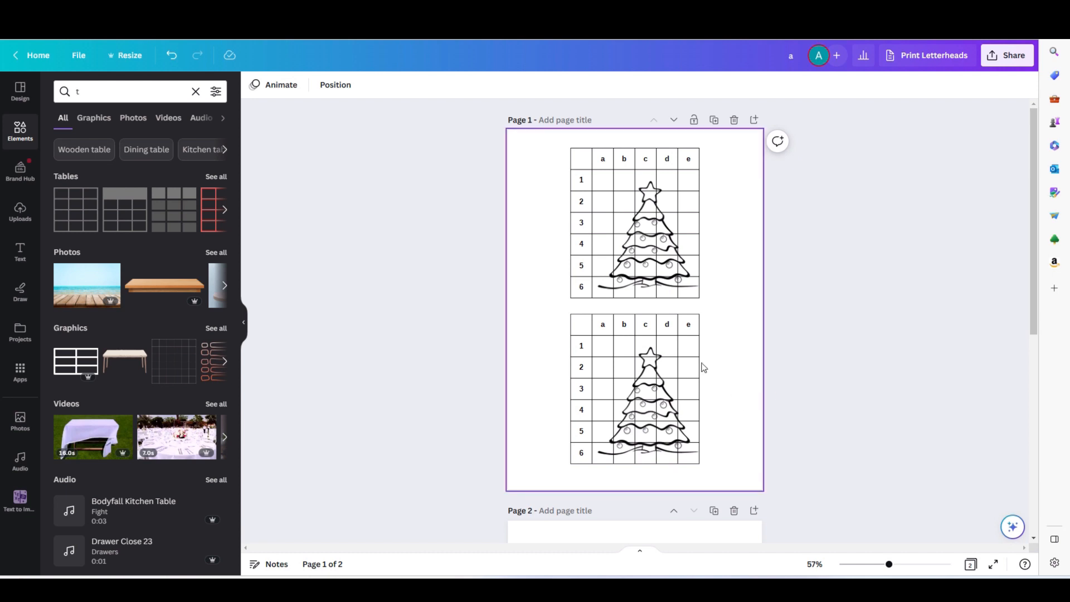
{"action": "left_click", "coordinate": [645, 389]}
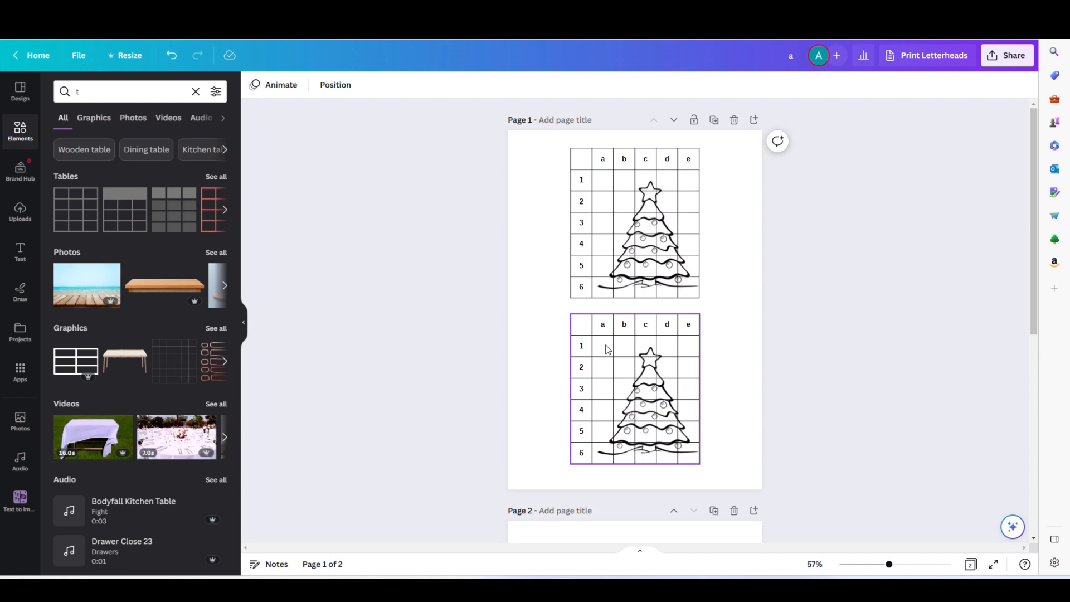
{"action": "mouse_move", "coordinate": [627, 378]}
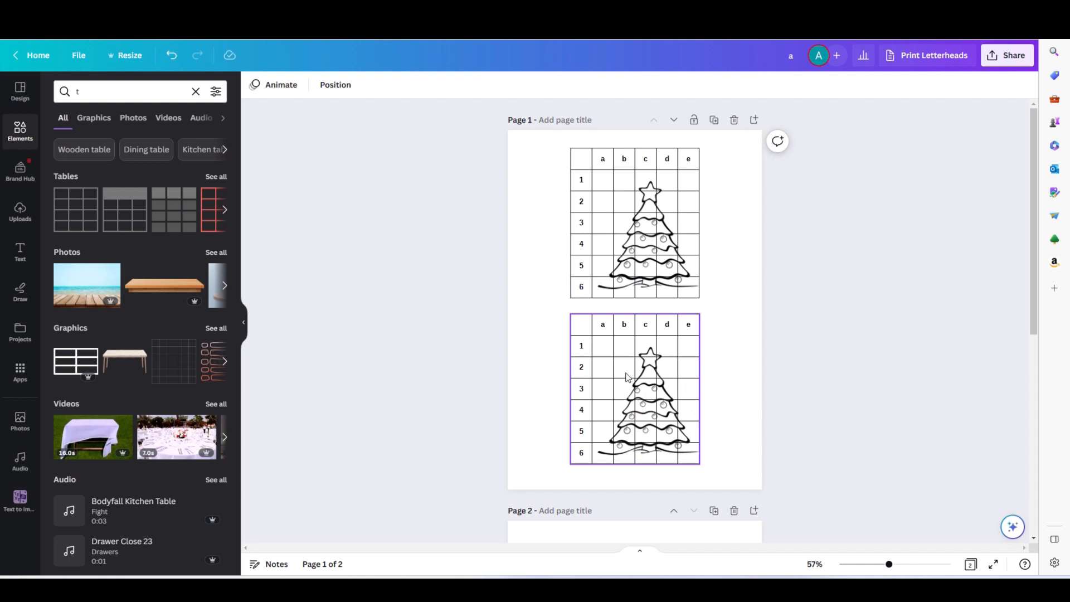
{"action": "mouse_move", "coordinate": [652, 357]}
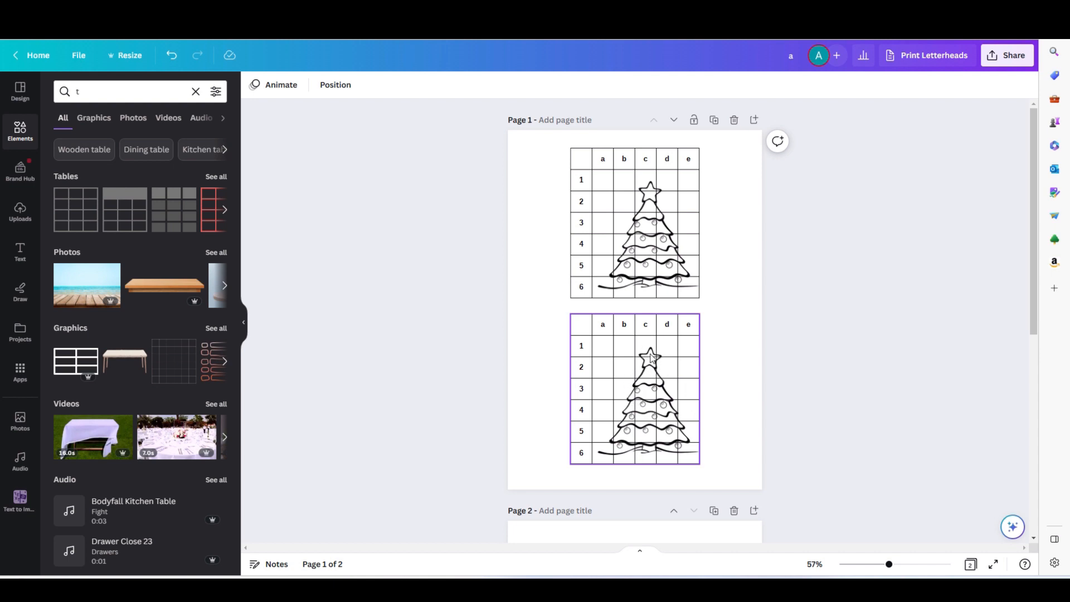
{"action": "mouse_move", "coordinate": [646, 395]}
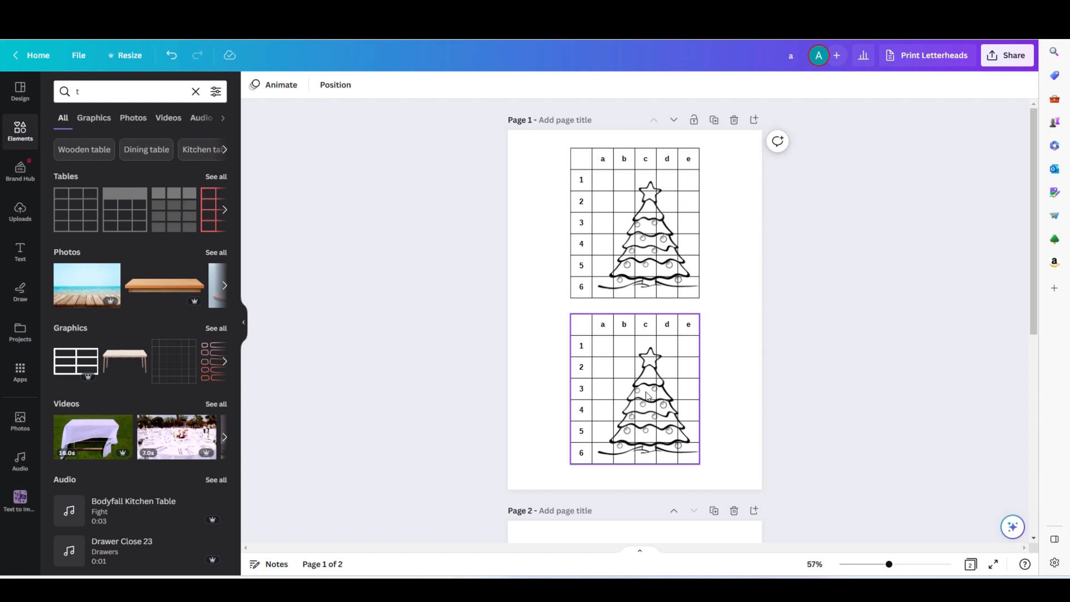
{"action": "mouse_move", "coordinate": [631, 409]}
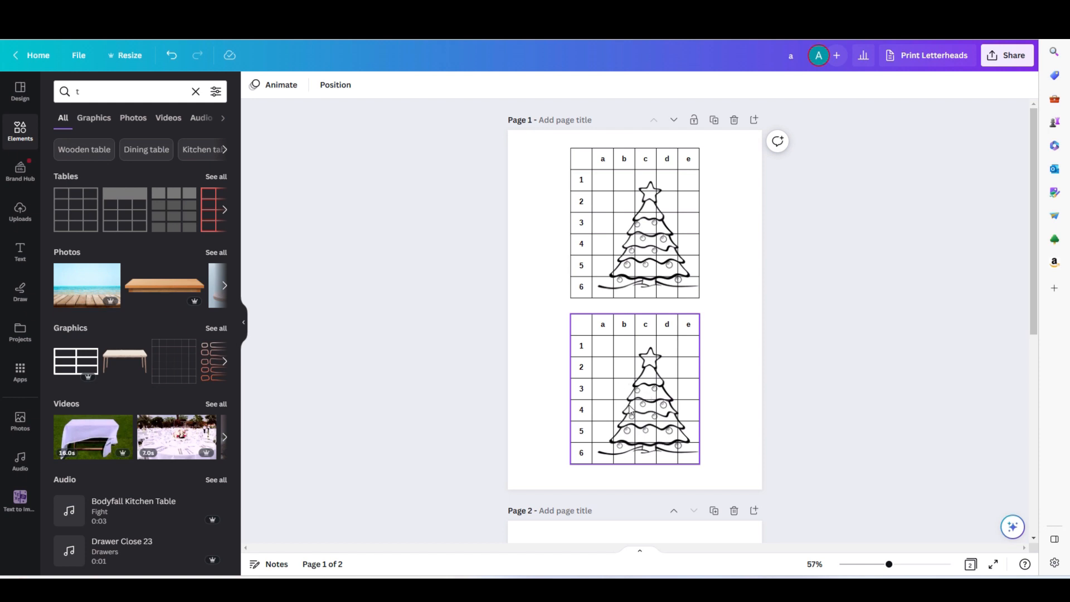
- Select all cells of the lower grid for recolouring
{"action": "left_click", "coordinate": [602, 345]}
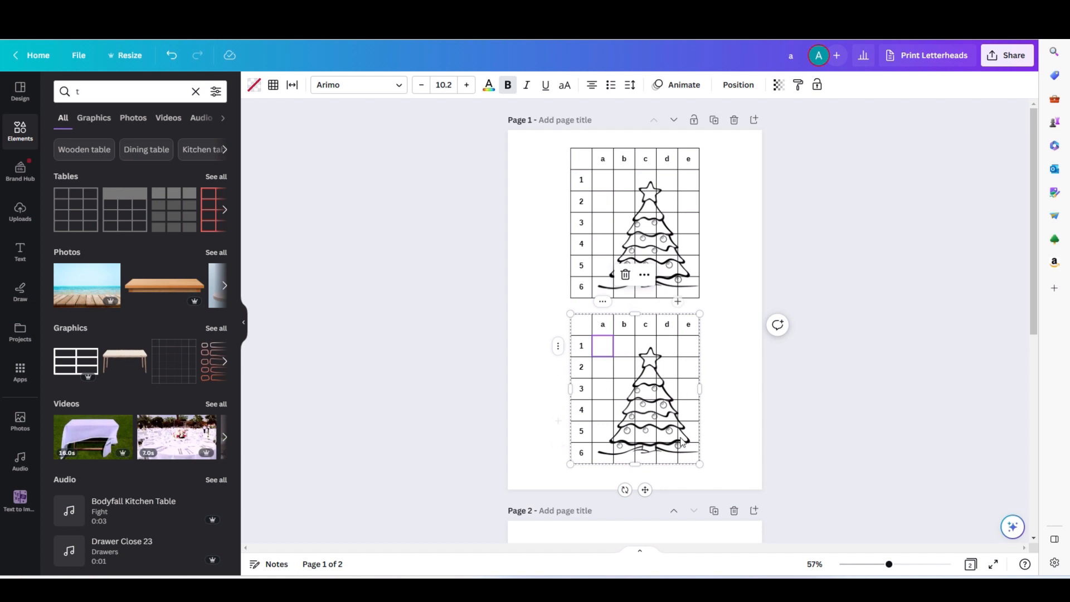
{"action": "mouse_move", "coordinate": [691, 458]}
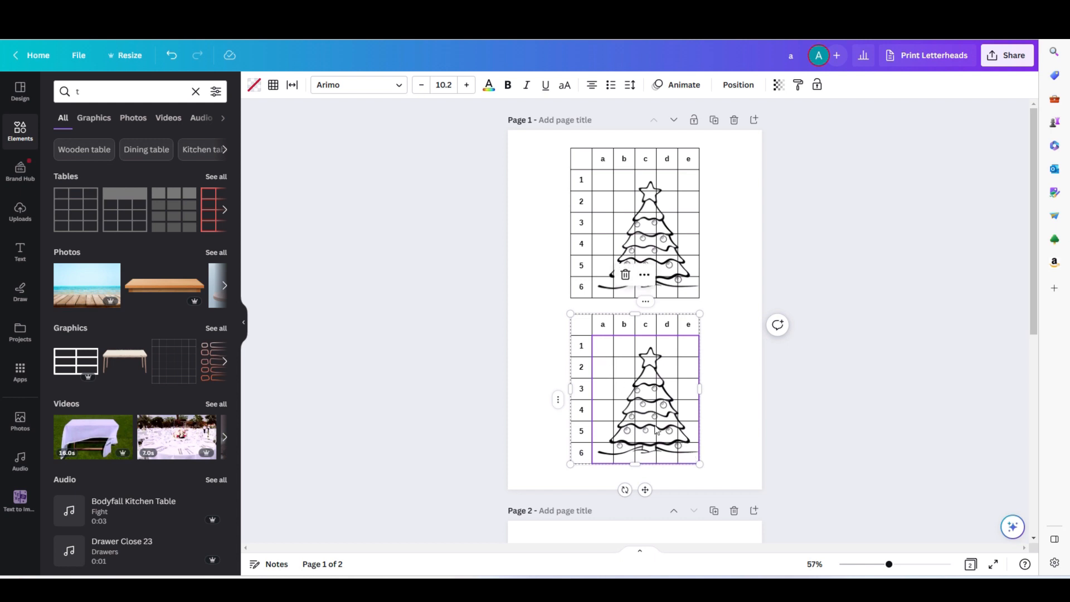
{"action": "mouse_move", "coordinate": [688, 457]}
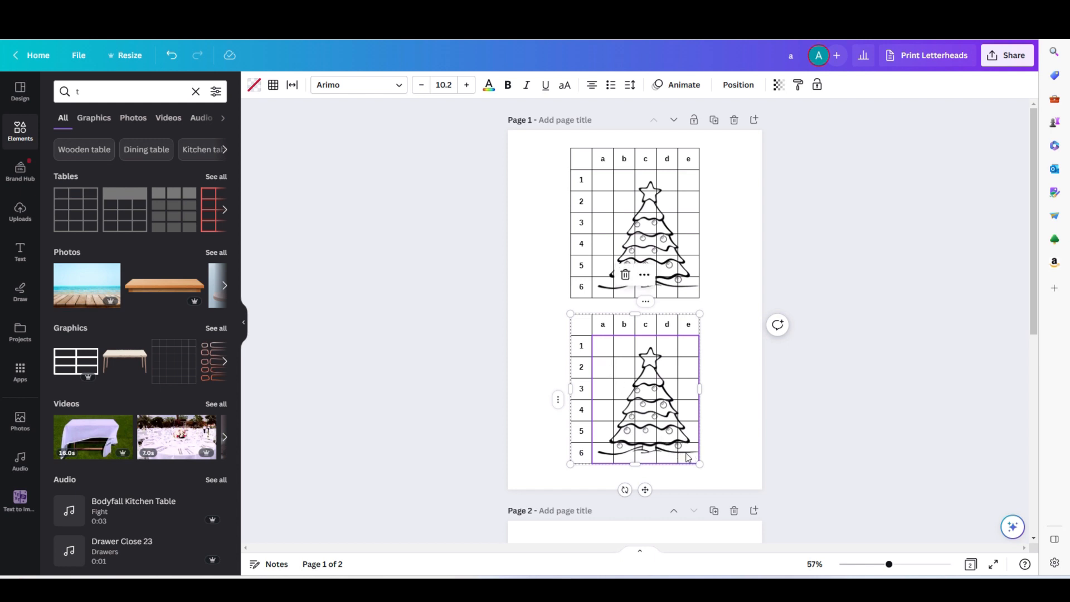
{"action": "mouse_move", "coordinate": [253, 85]}
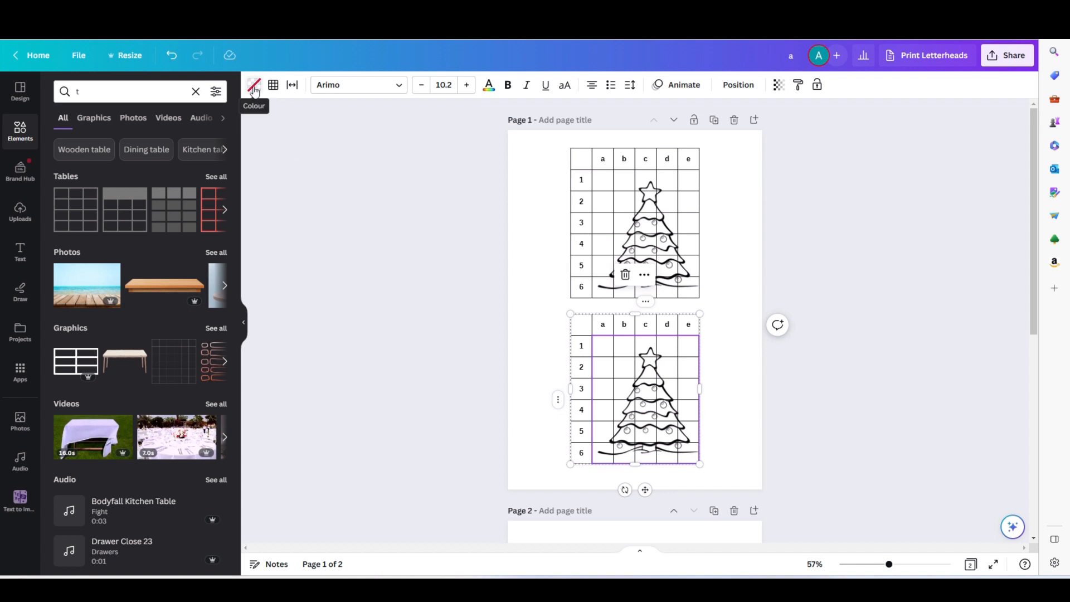
- Fill the lower grid's cells with white from Document colours, hiding its tree
{"action": "left_click", "coordinate": [254, 84]}
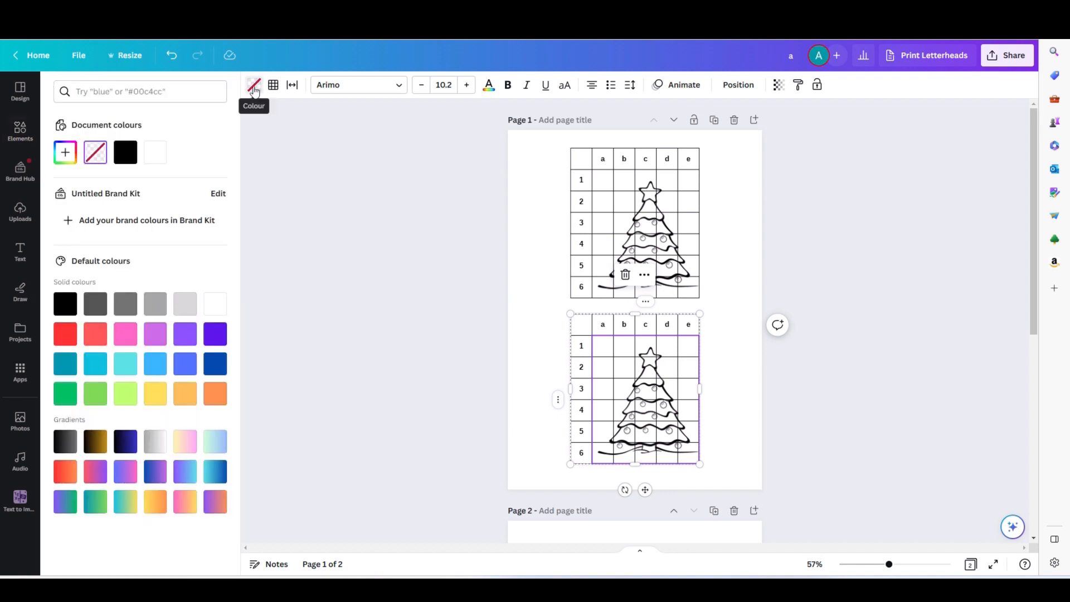
{"action": "left_click", "coordinate": [155, 152]}
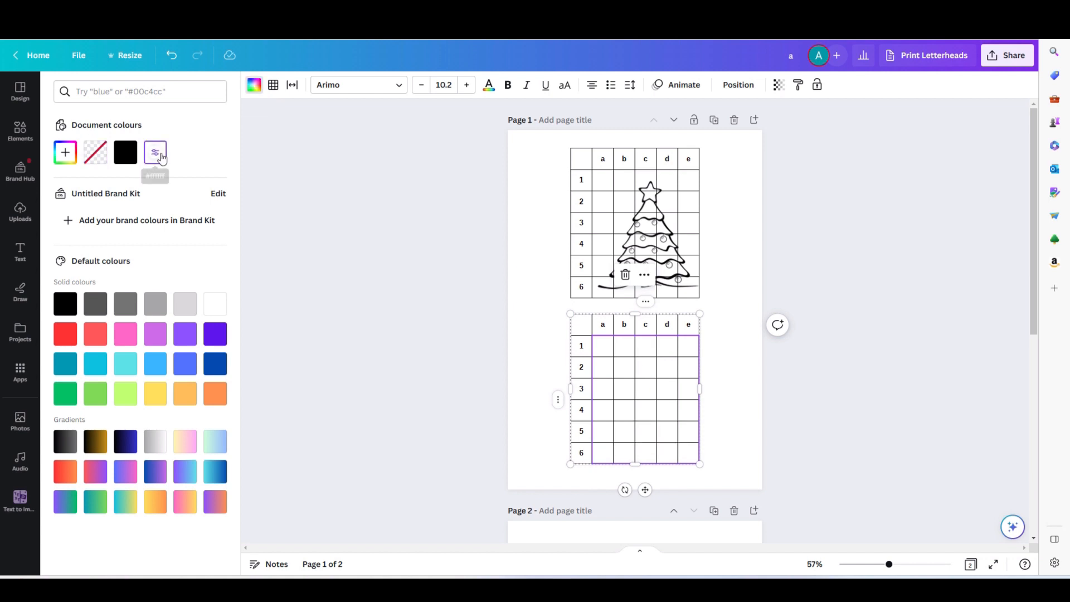
{"action": "mouse_move", "coordinate": [155, 151]}
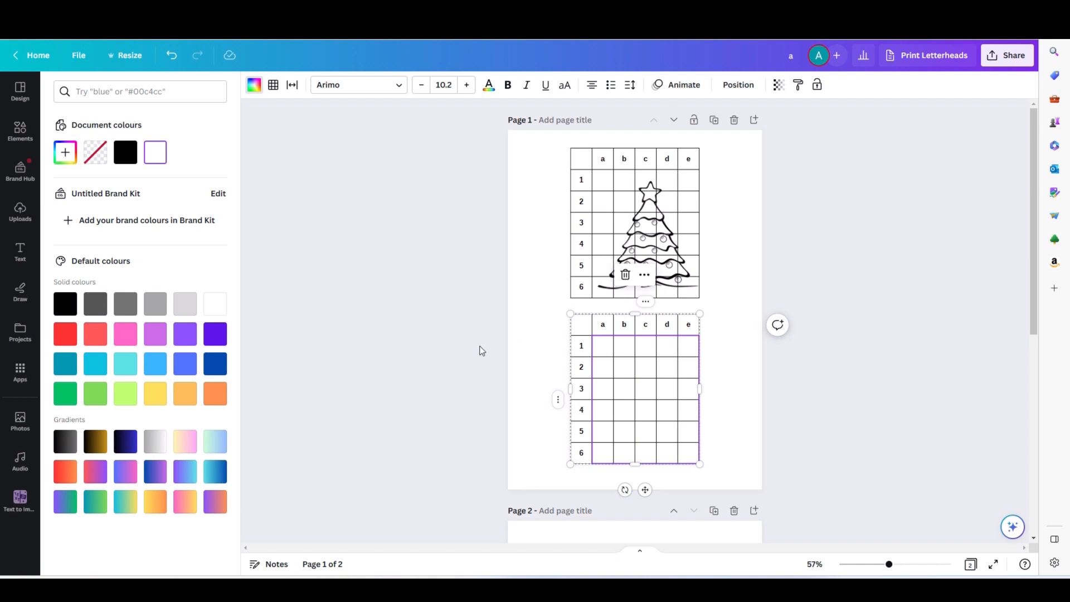
{"action": "mouse_move", "coordinate": [681, 346]}
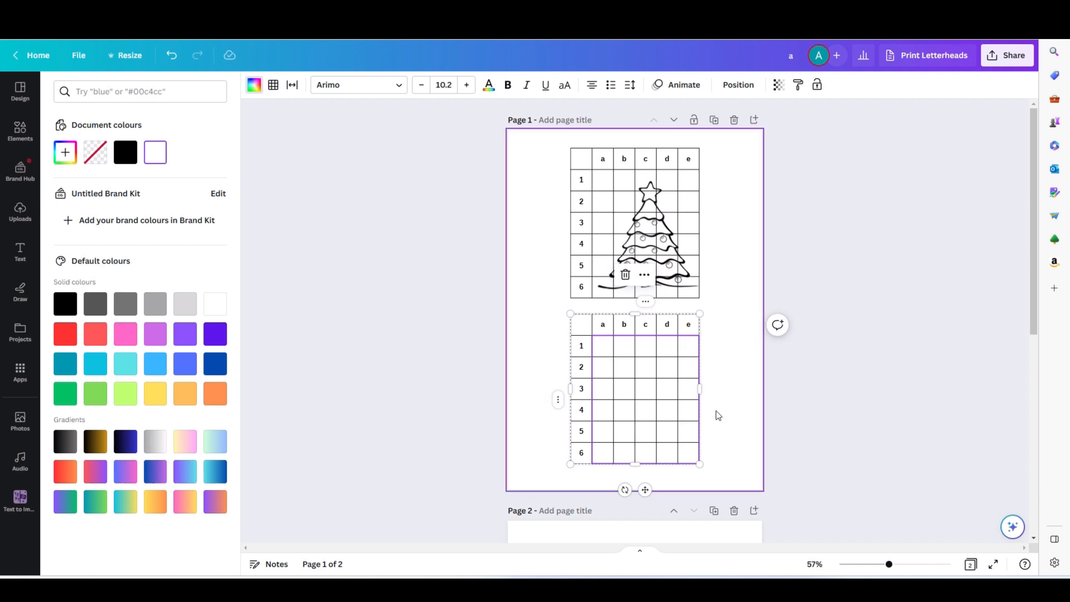
{"action": "mouse_move", "coordinate": [735, 282]}
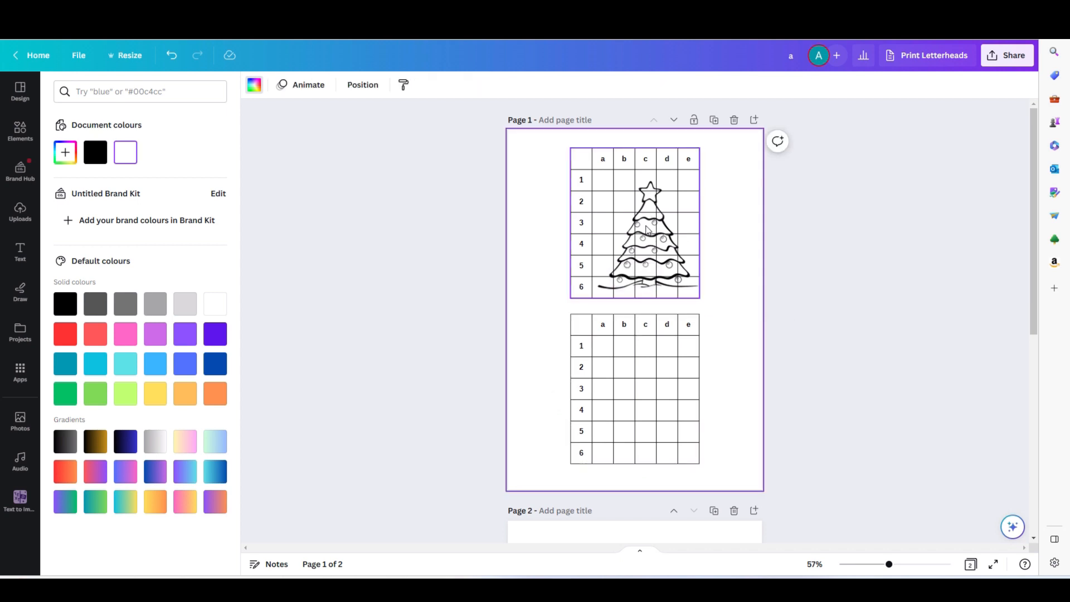
{"action": "mouse_move", "coordinate": [666, 270]}
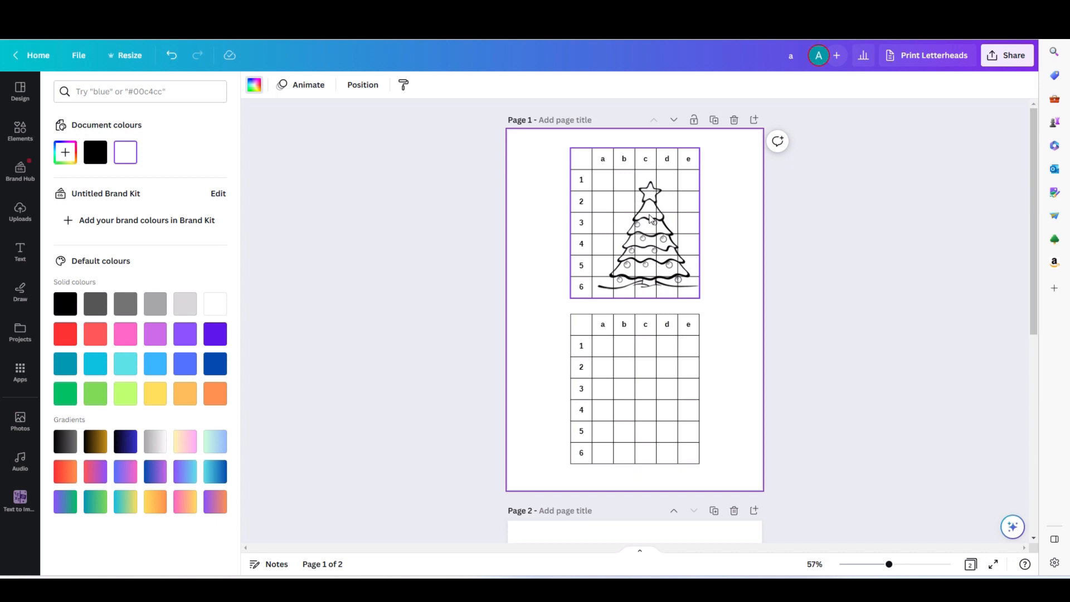
{"action": "mouse_move", "coordinate": [646, 169]}
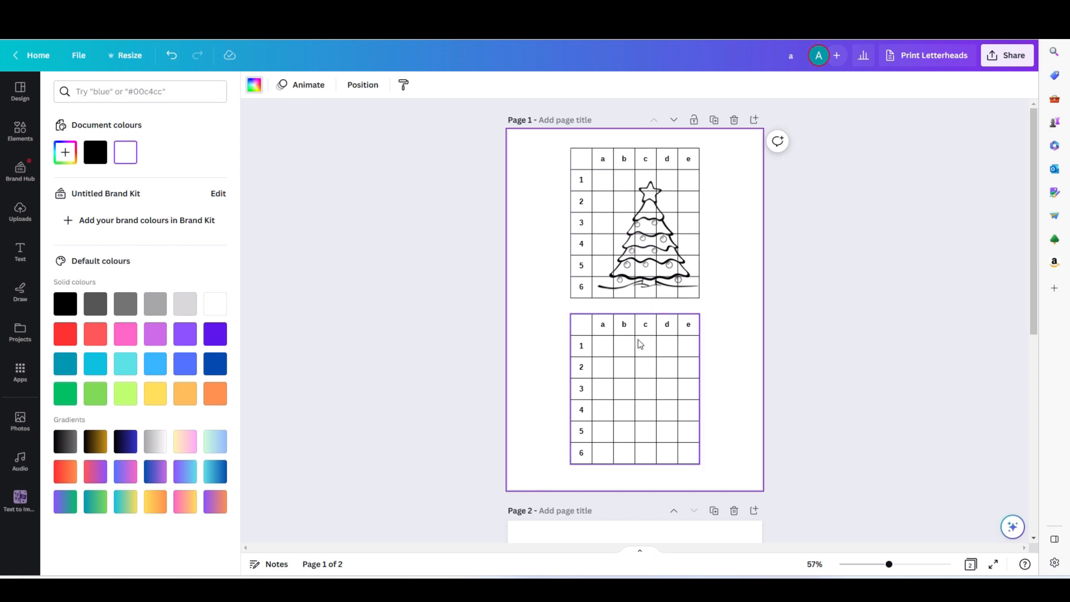
- Make lower-grid cell c2 transparent so the tree's star shows through
{"action": "left_click", "coordinate": [645, 345]}
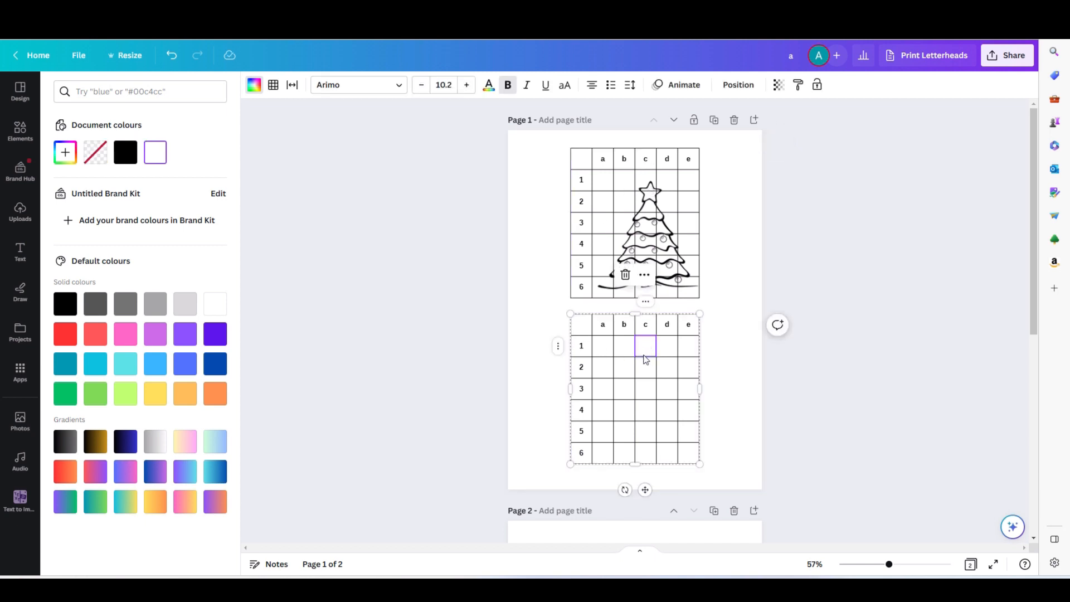
{"action": "mouse_move", "coordinate": [94, 151]}
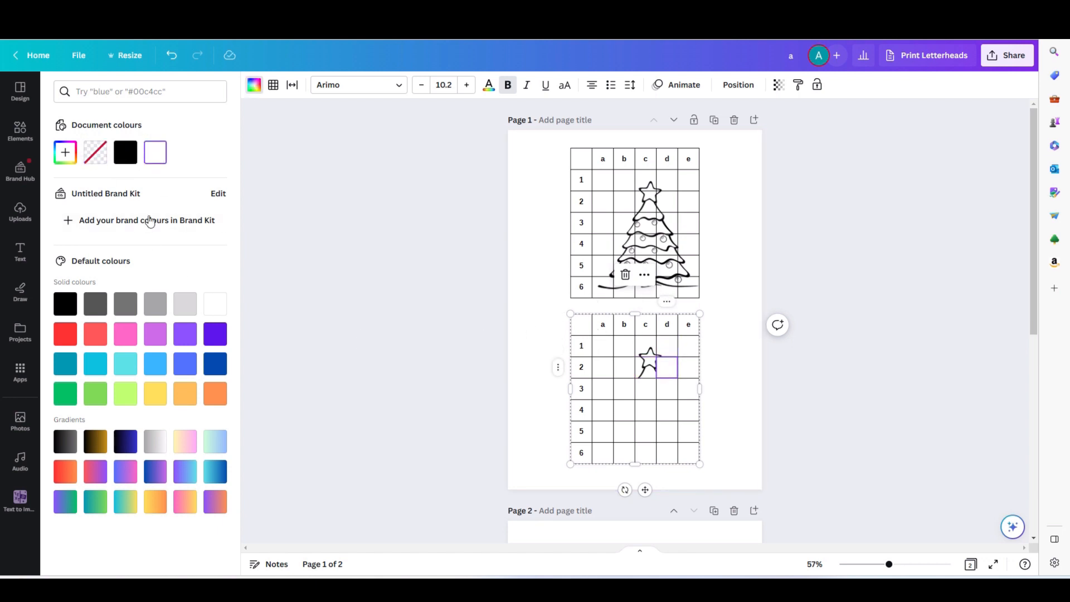
{"action": "left_click", "coordinate": [95, 153]}
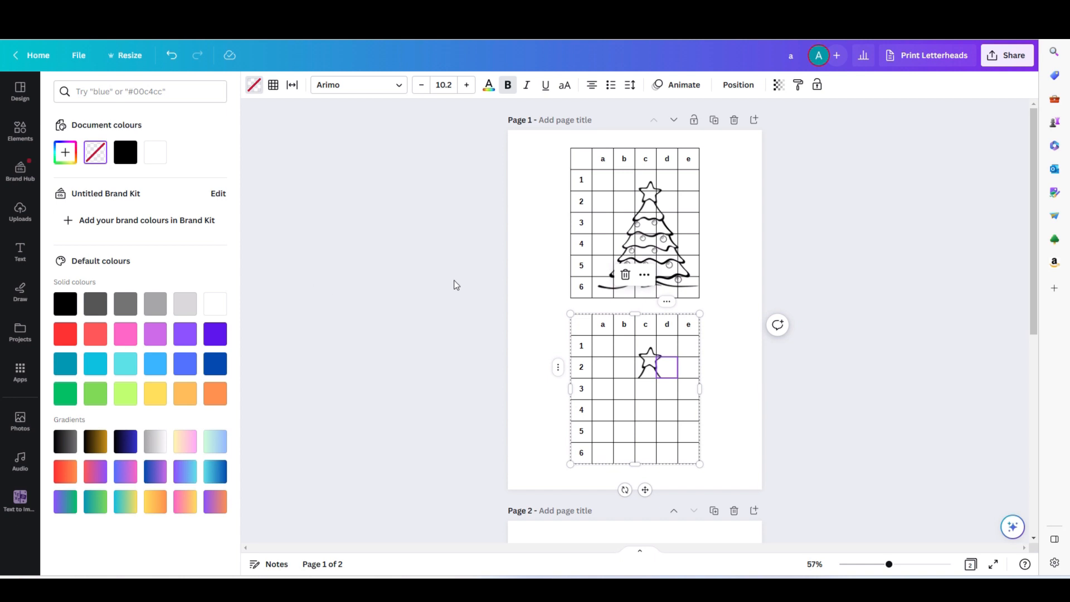
{"action": "left_click", "coordinate": [20, 129]}
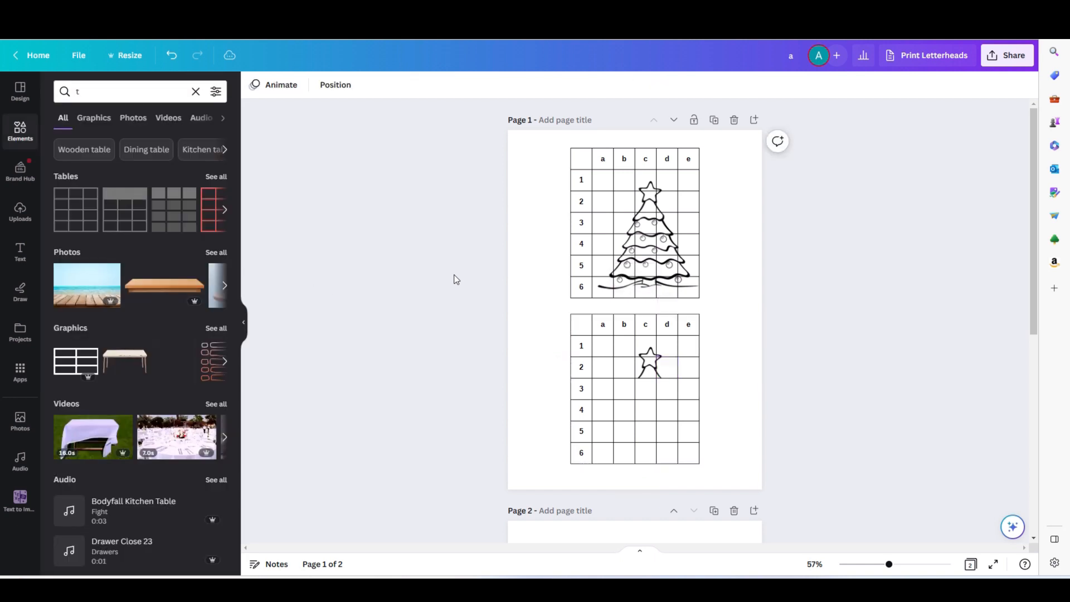
- Make cells b4 and d6 transparent to reveal a branch tip and part of the base
{"action": "left_click", "coordinate": [642, 402]}
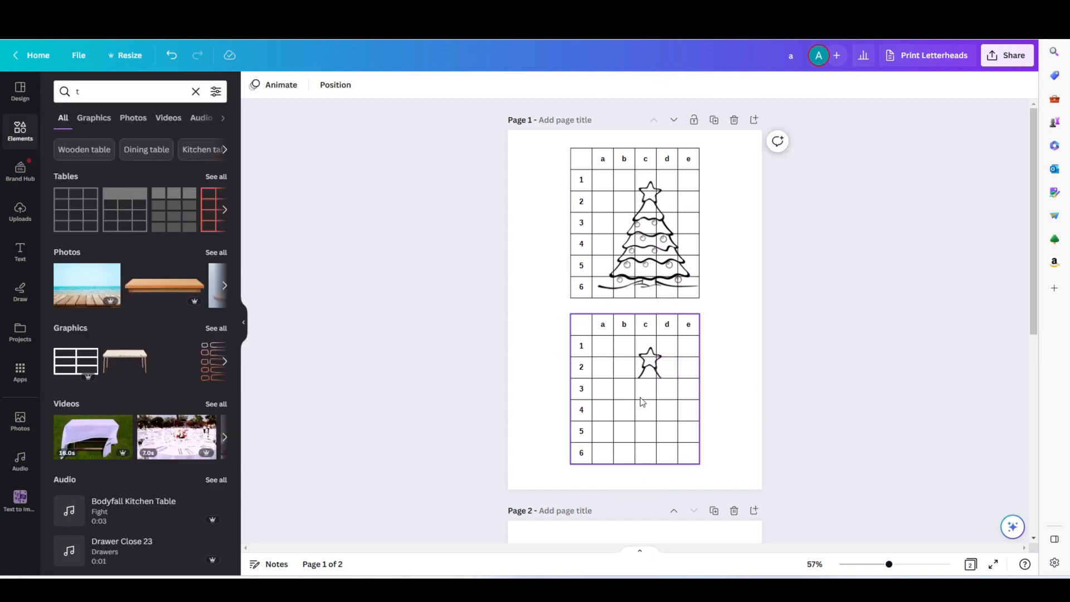
{"action": "left_click", "coordinate": [625, 409]}
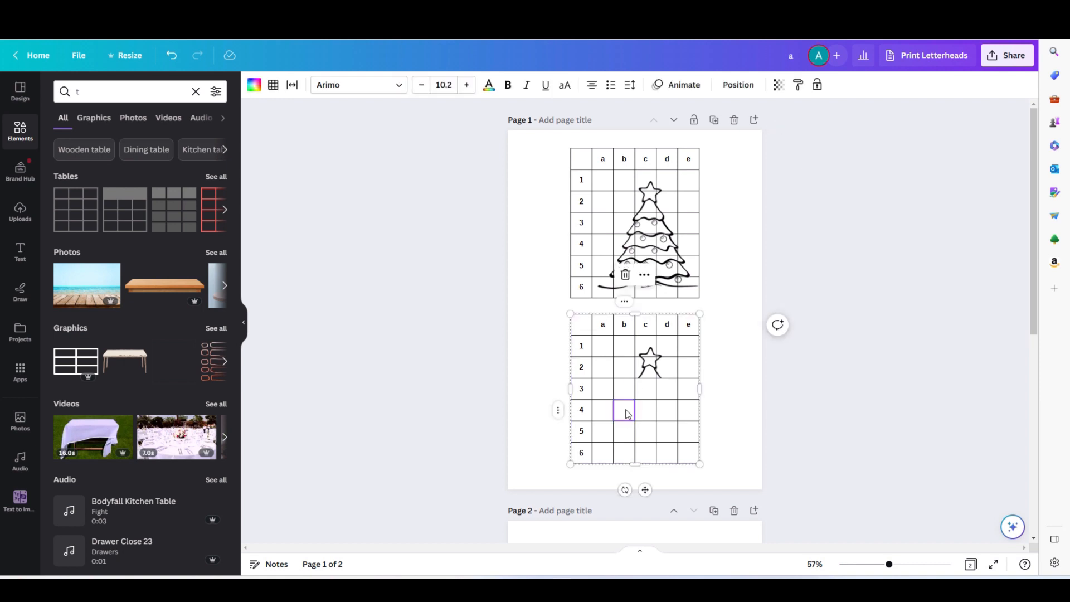
{"action": "left_click", "coordinate": [254, 85]}
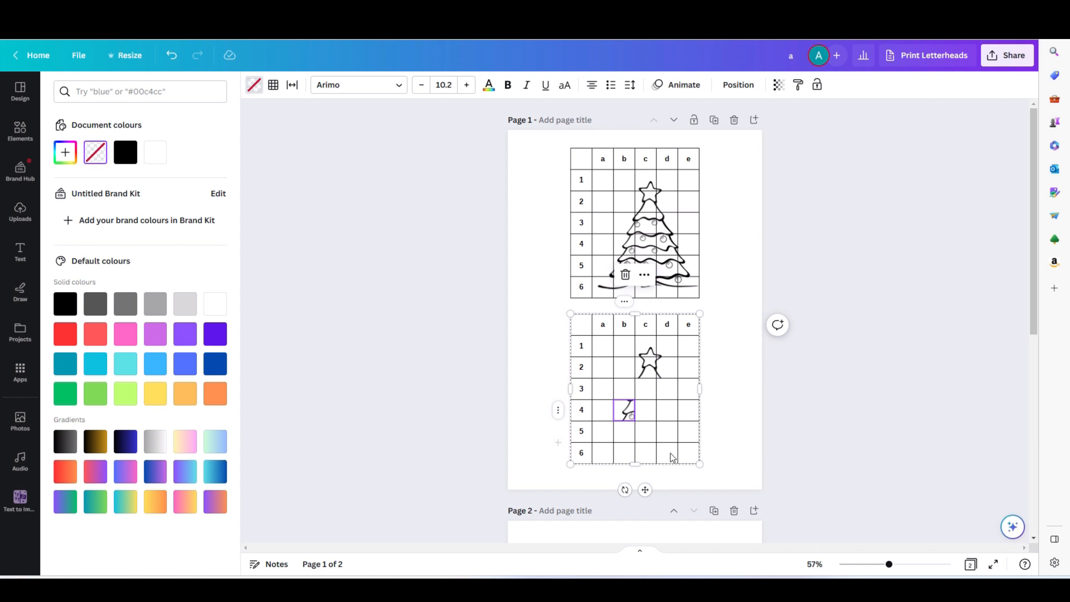
{"action": "left_click", "coordinate": [665, 453]}
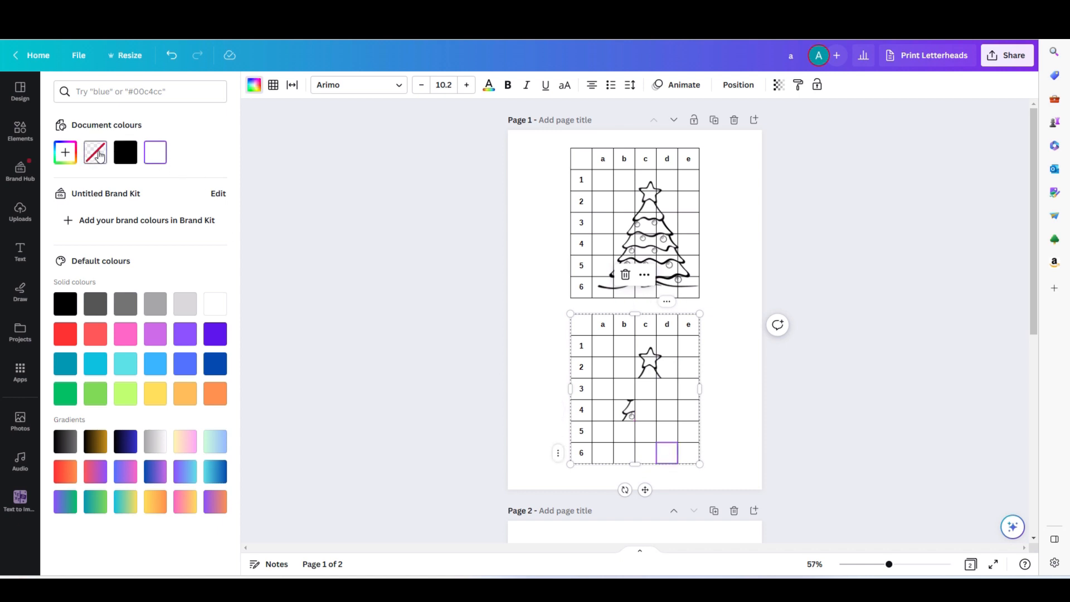
{"action": "type", "text": "t"}
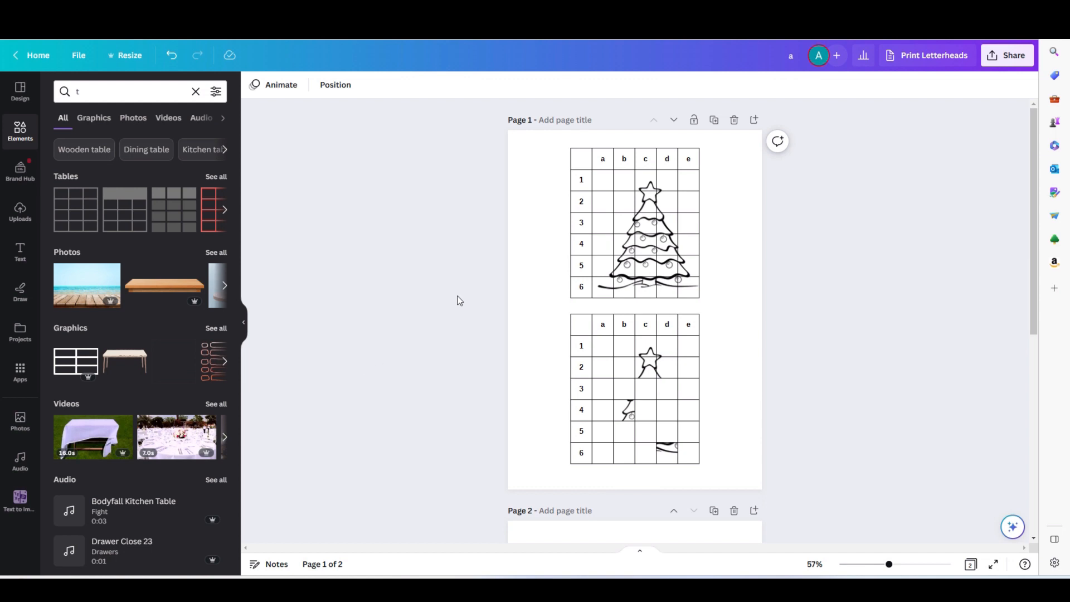
{"action": "left_click", "coordinate": [634, 244]}
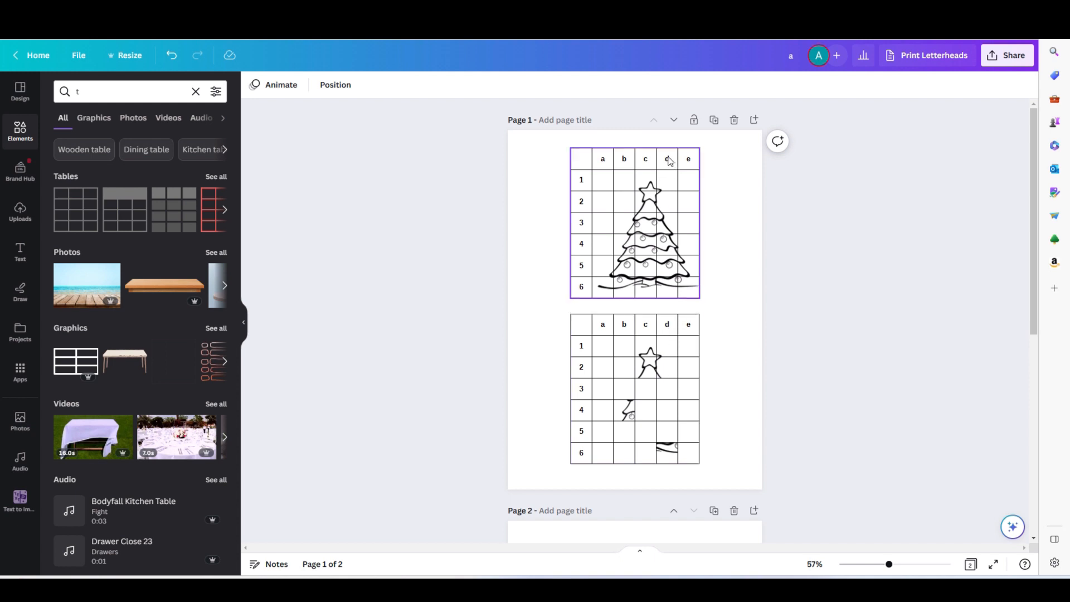
{"action": "mouse_move", "coordinate": [662, 182]}
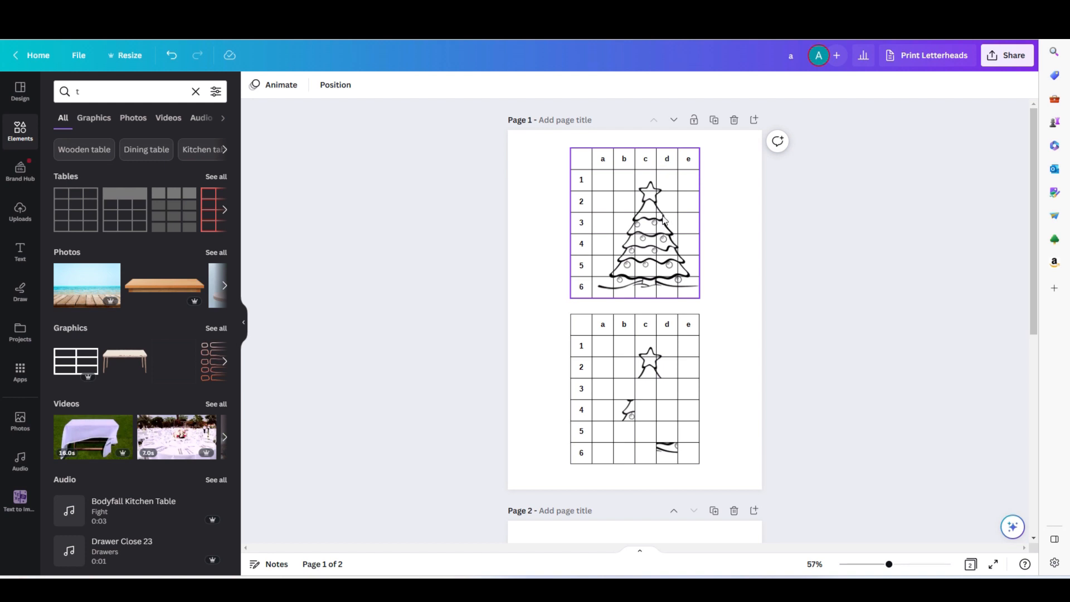
{"action": "left_click", "coordinate": [669, 390]}
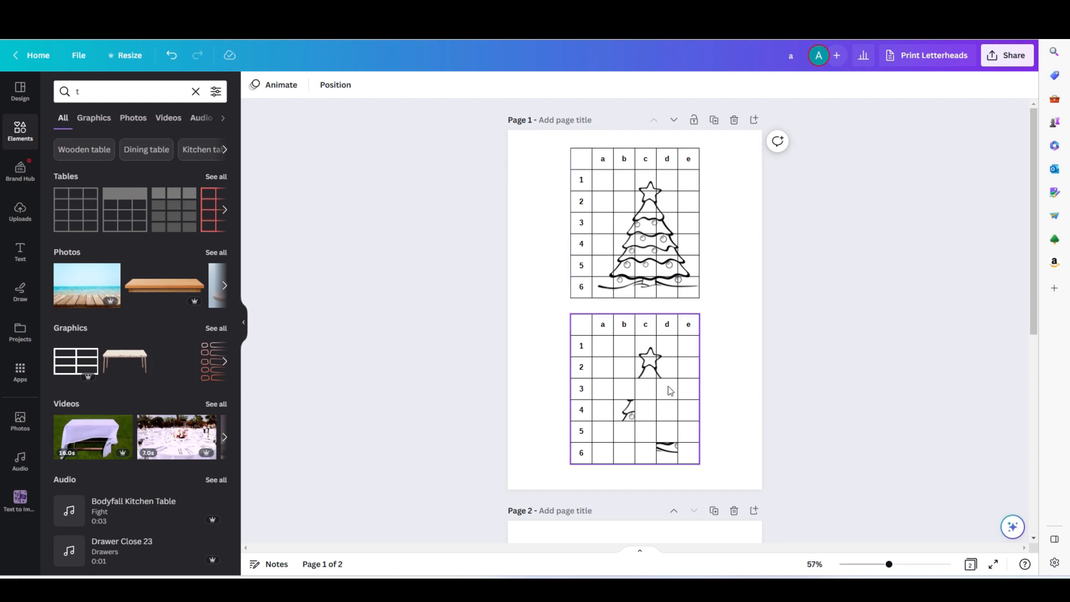
{"action": "left_click", "coordinate": [817, 297]}
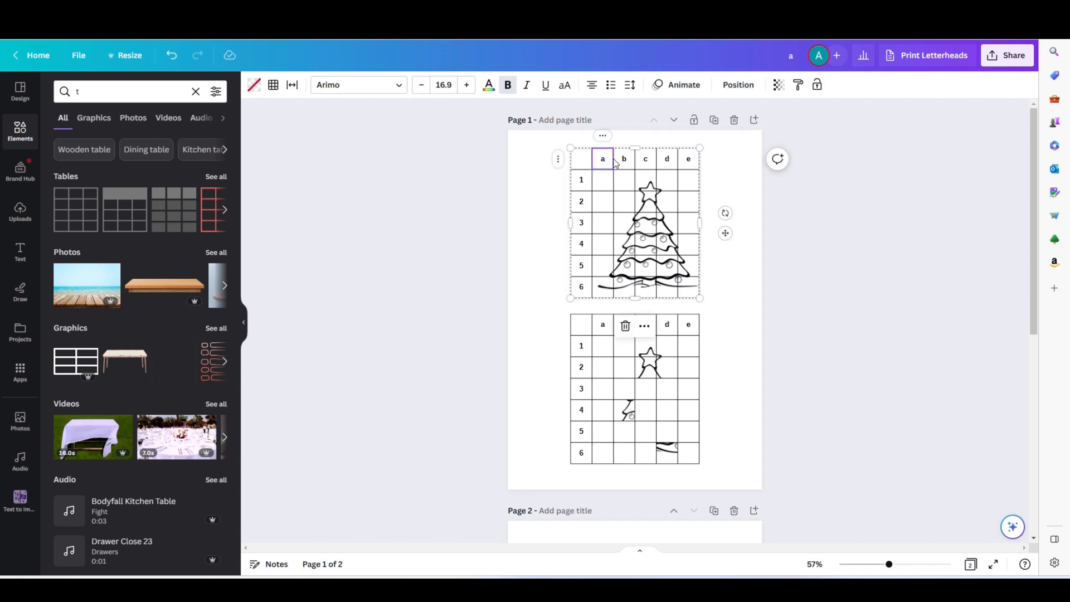
{"action": "left_click", "coordinate": [549, 184]}
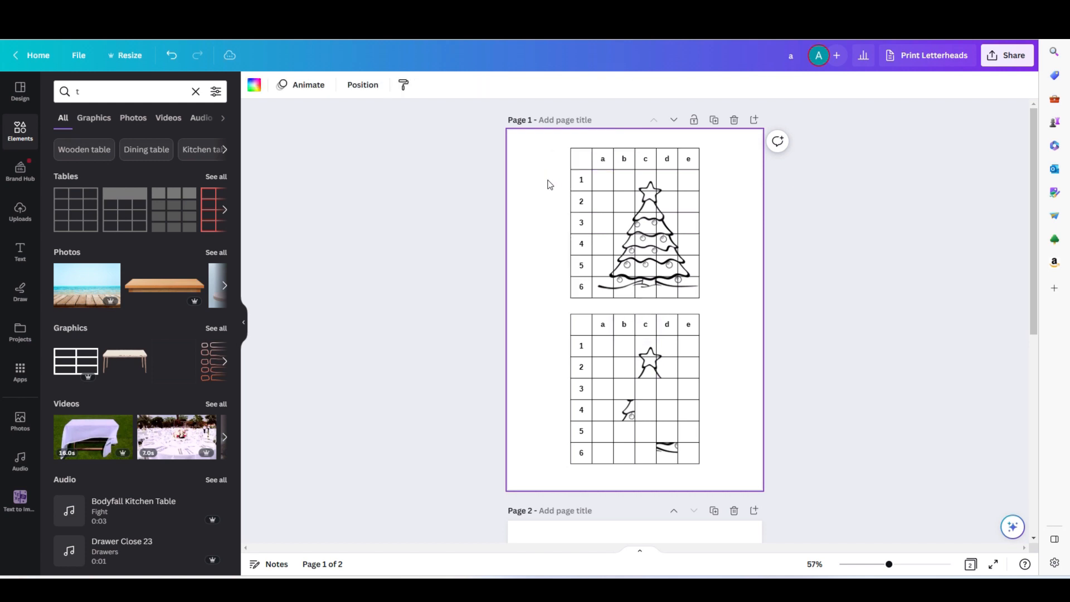
{"action": "left_click", "coordinate": [605, 182]}
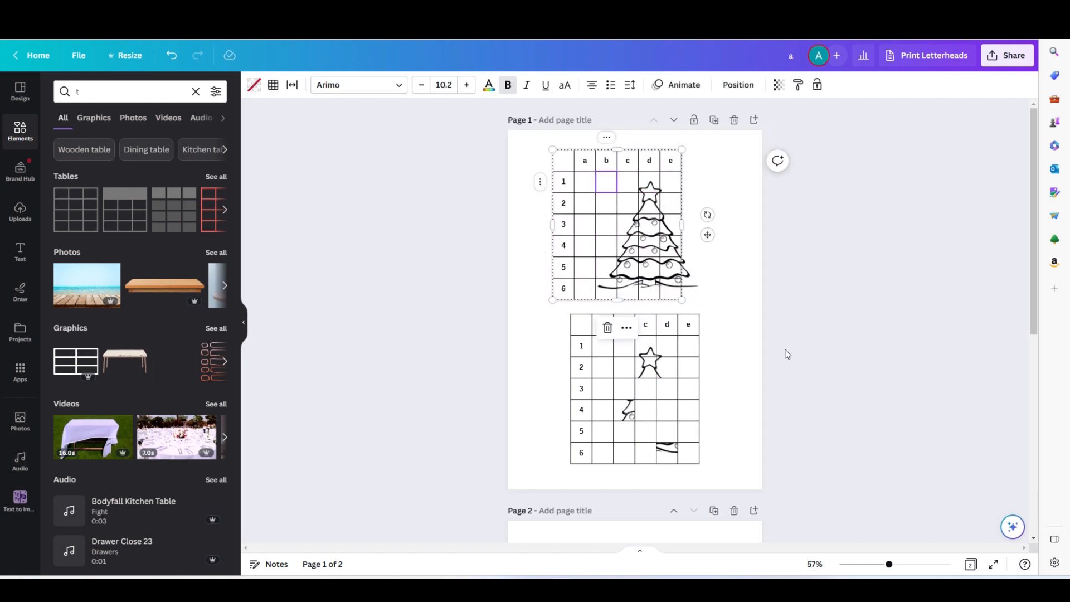
{"action": "left_click", "coordinate": [850, 280]}
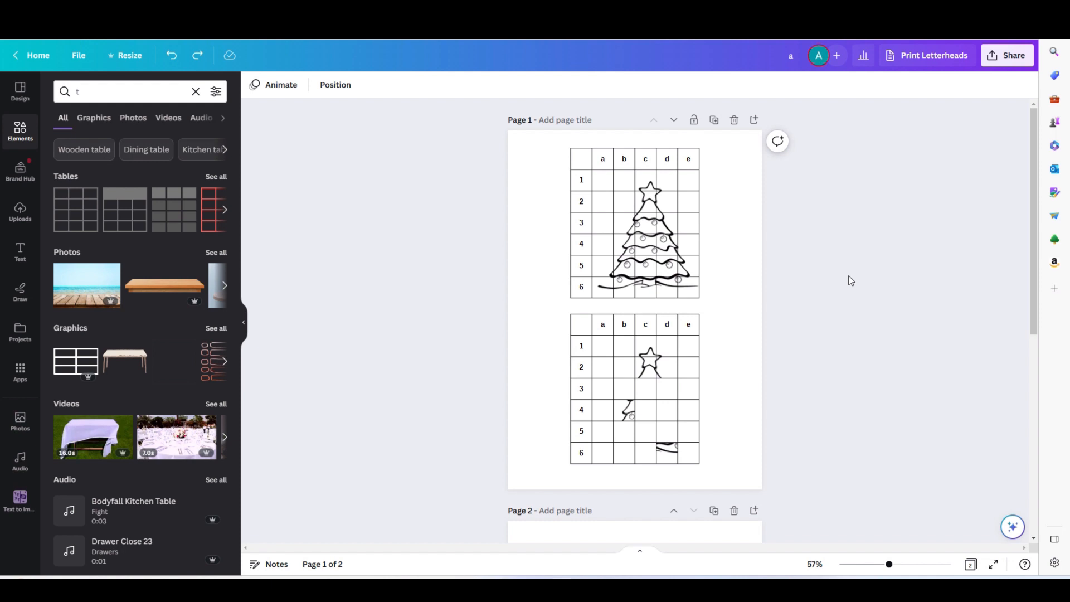